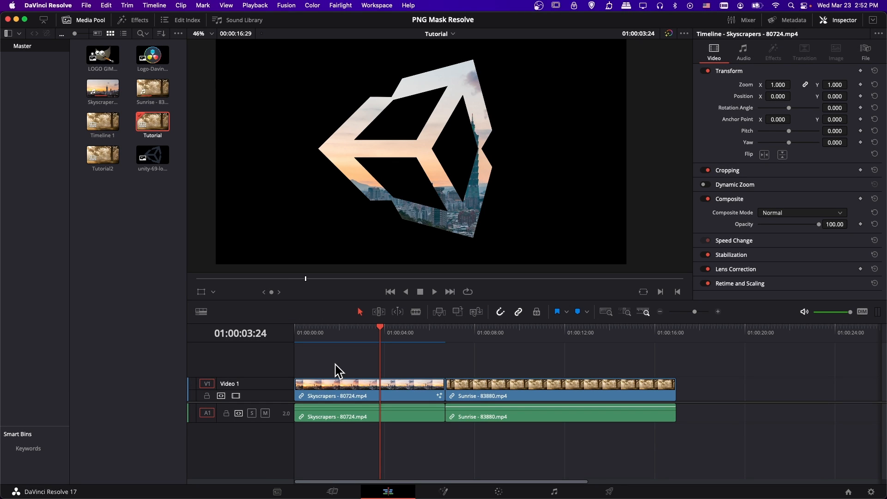
mouse_move(392, 266)
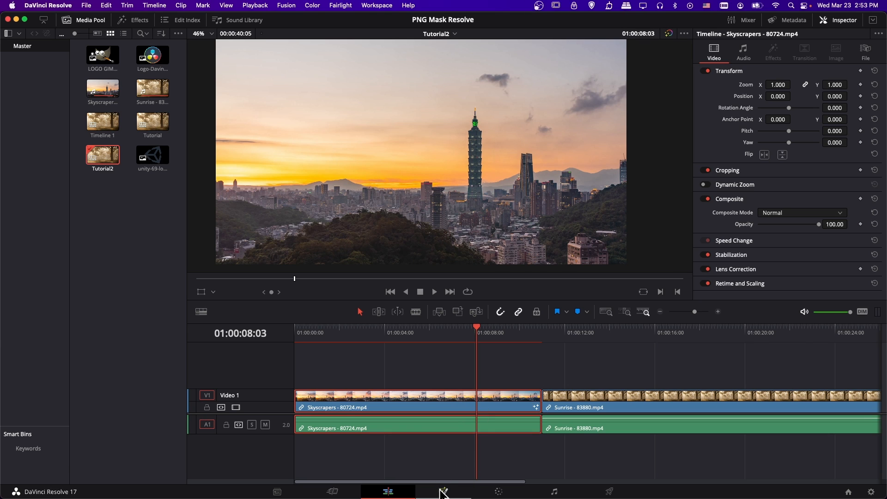
Bring the Skyscrapers clip into the Fusion page and arrange the node graph view.
click(444, 490)
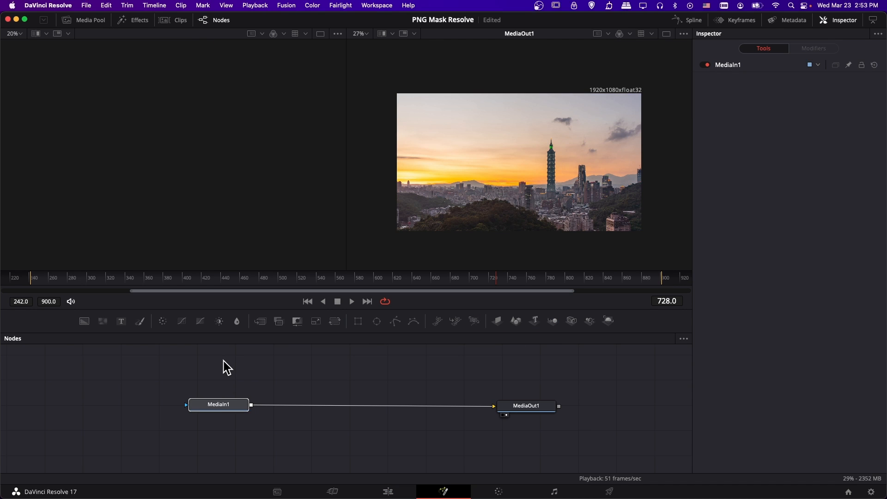
mouse_move(539, 399)
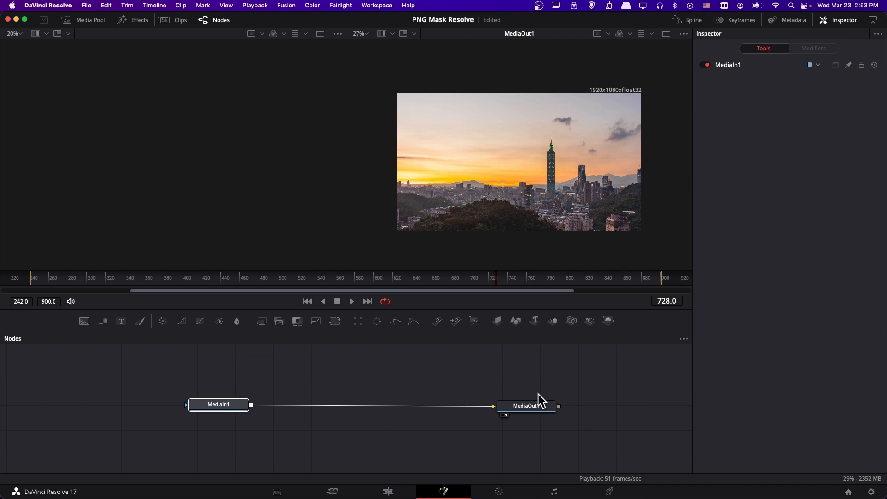
click(218, 405)
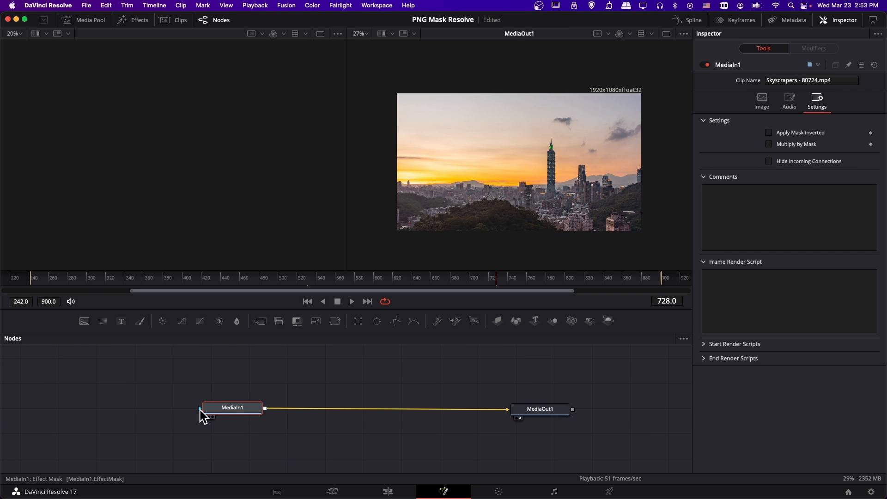
drag(231, 407, 296, 414)
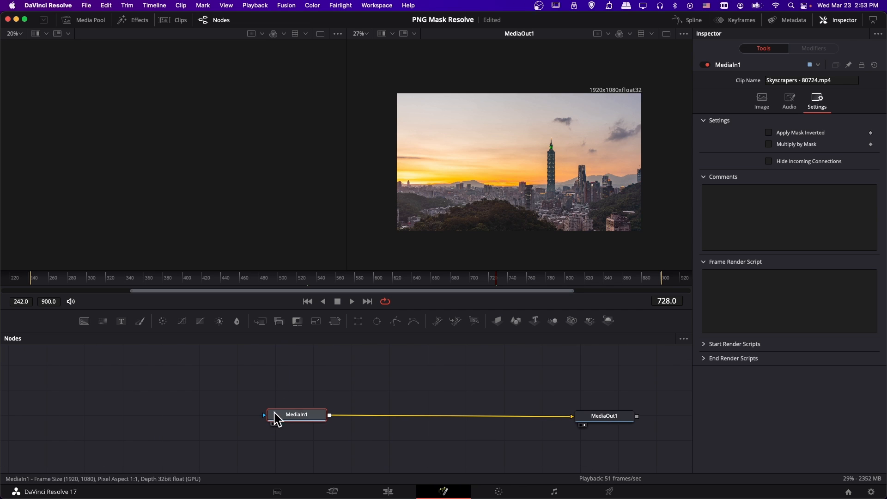
mouse_move(266, 428)
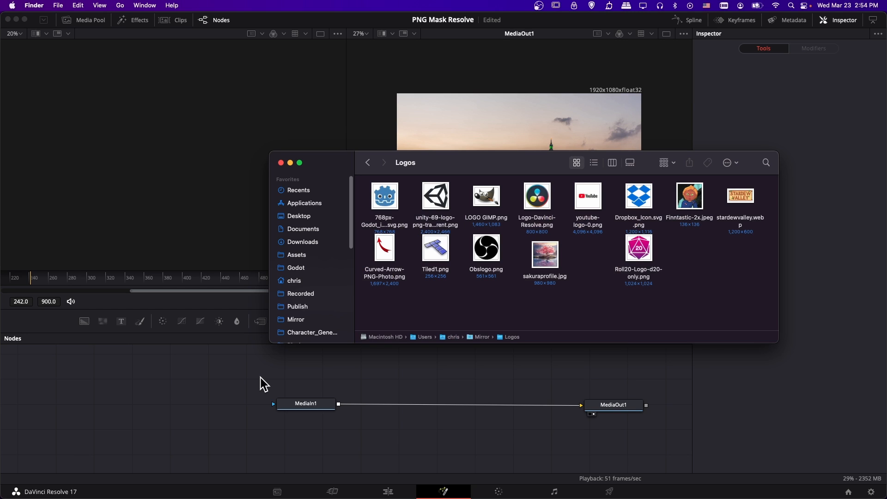
mouse_move(445, 197)
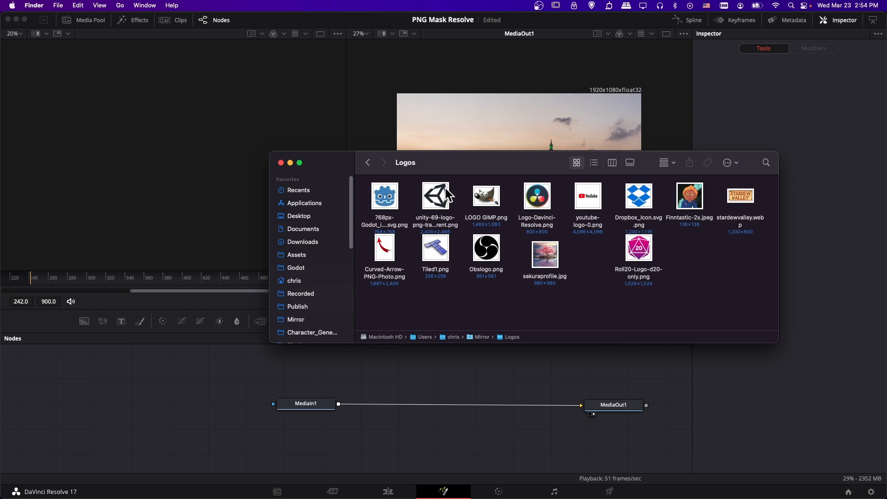
Drop unity-69-logo-png-transparent.png into the graph as MediaIn2 and show it in the left viewer.
click(435, 196)
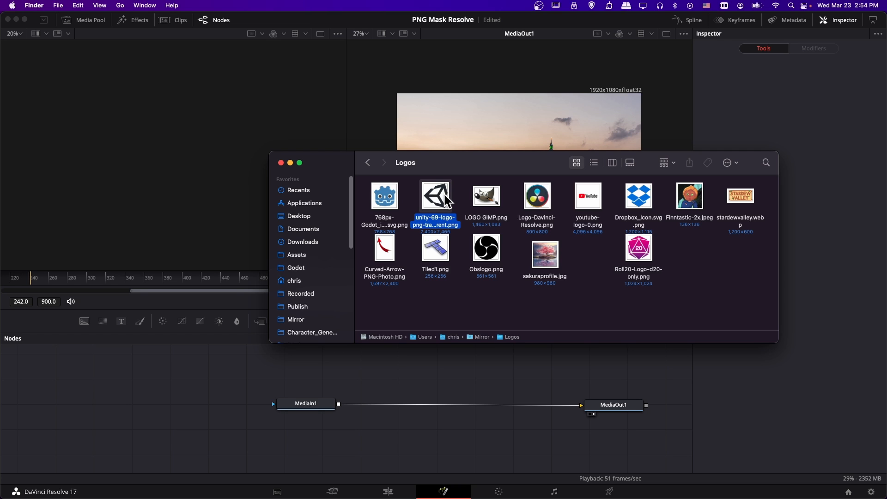
drag(435, 194, 209, 368)
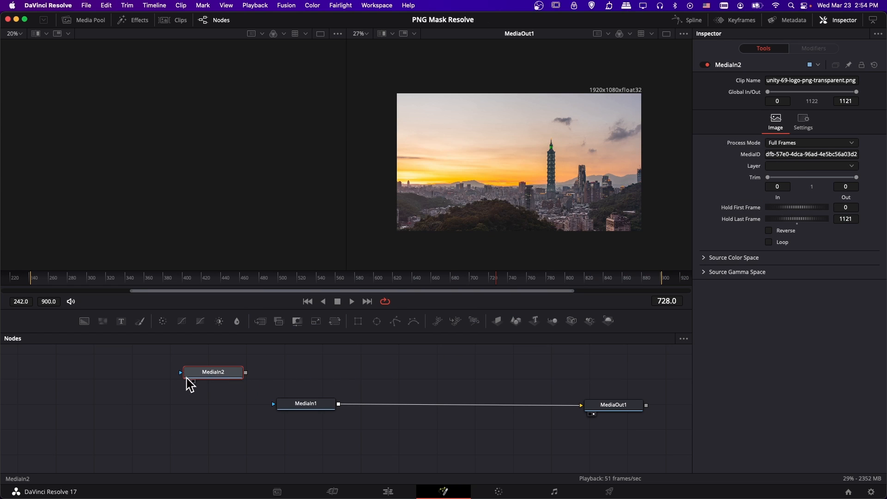
drag(212, 371, 214, 378)
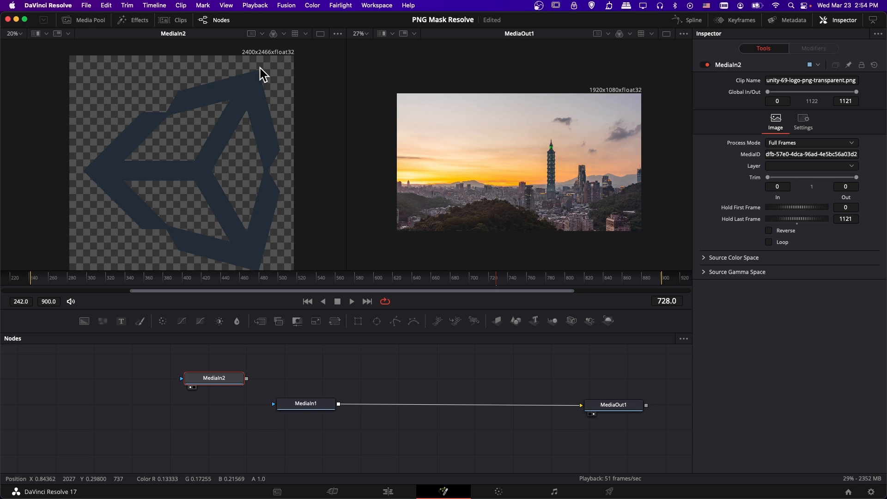
mouse_move(282, 172)
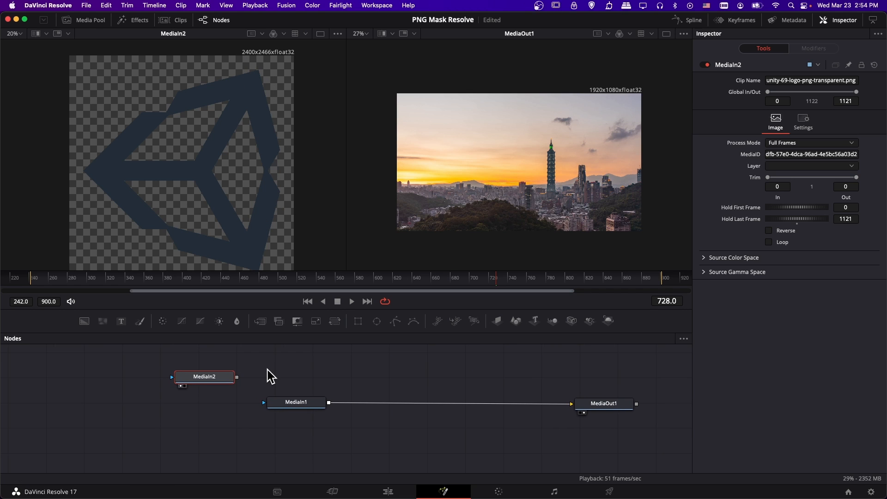
mouse_move(218, 414)
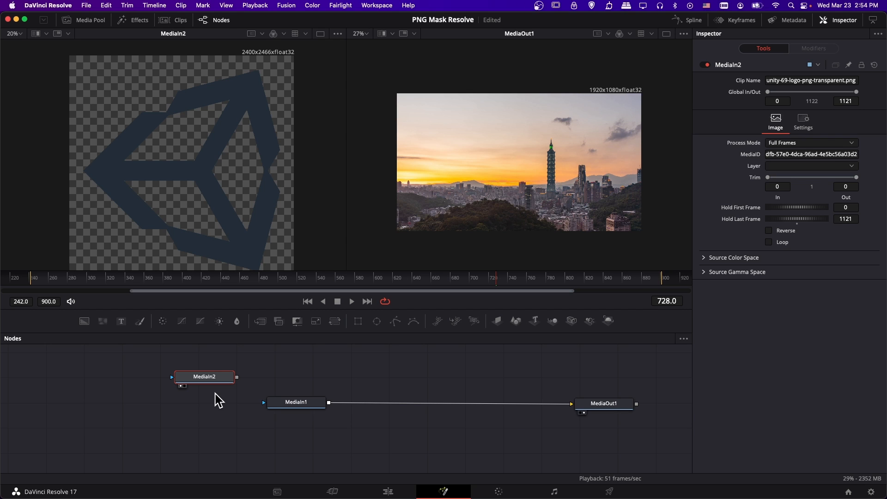
Add a Loader node reading LOGO GIMP.png and view the GIMP logo in the left viewer.
right_click(216, 398)
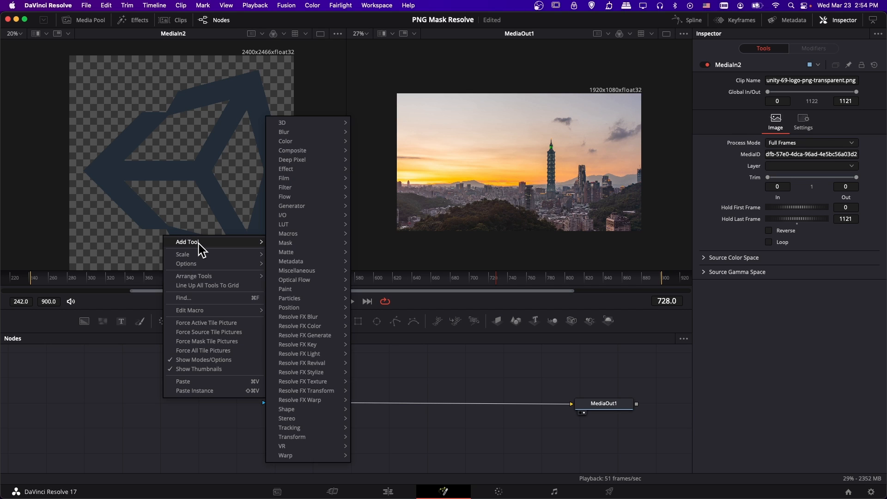
mouse_move(301, 215)
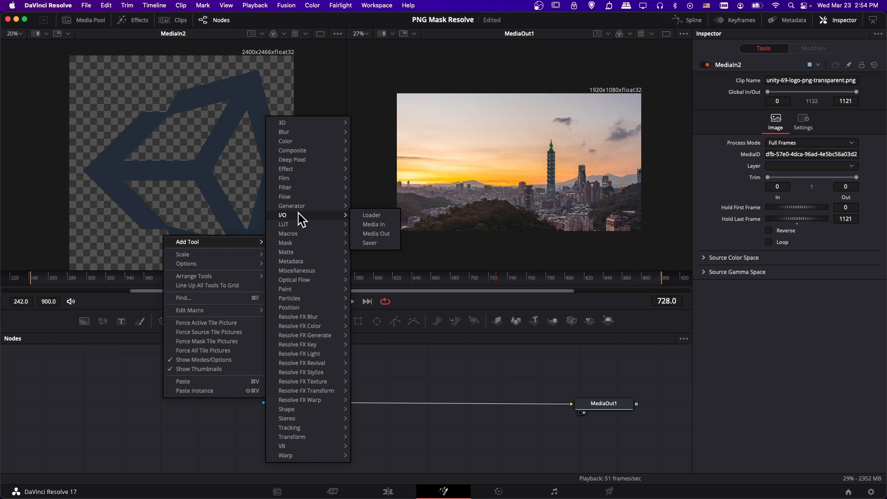
click(371, 215)
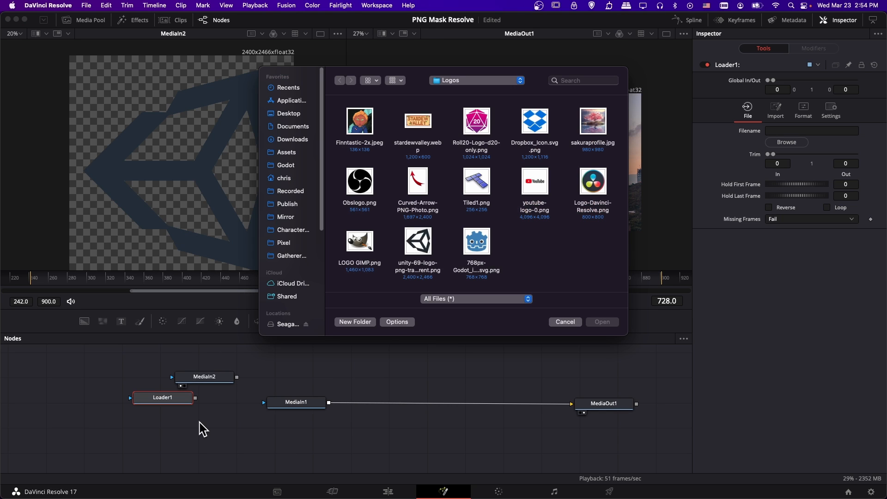
mouse_move(387, 211)
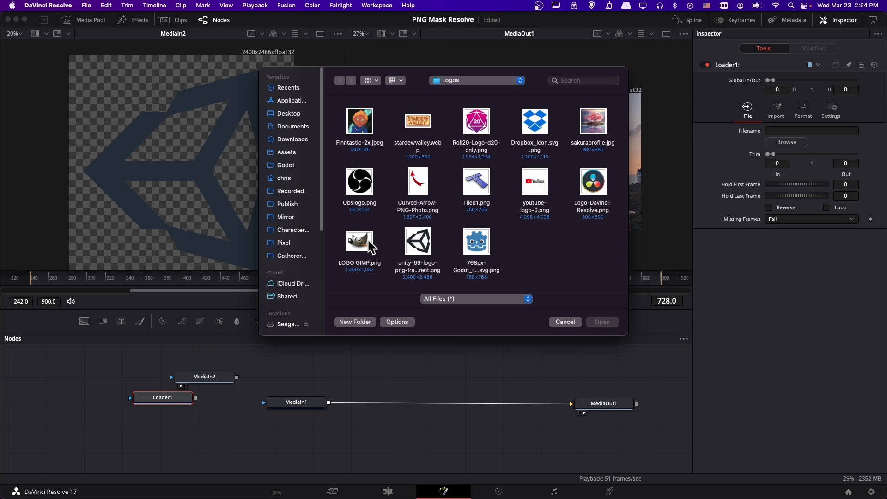
click(360, 241)
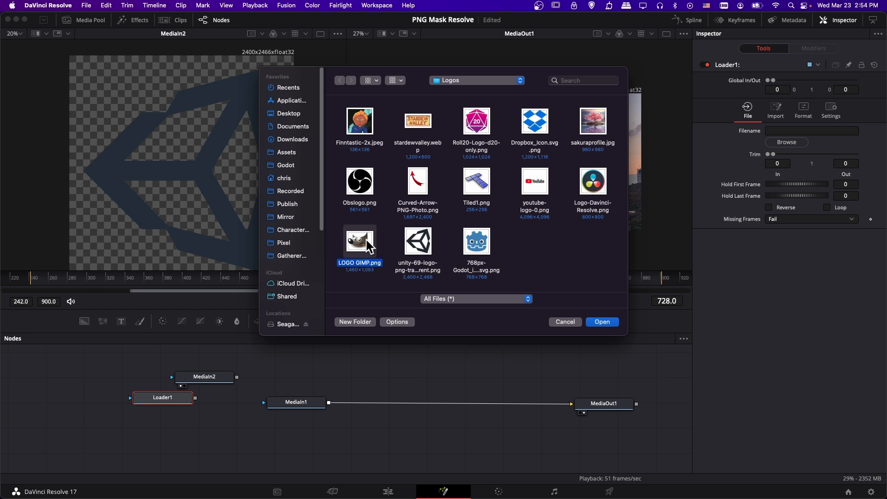
click(602, 321)
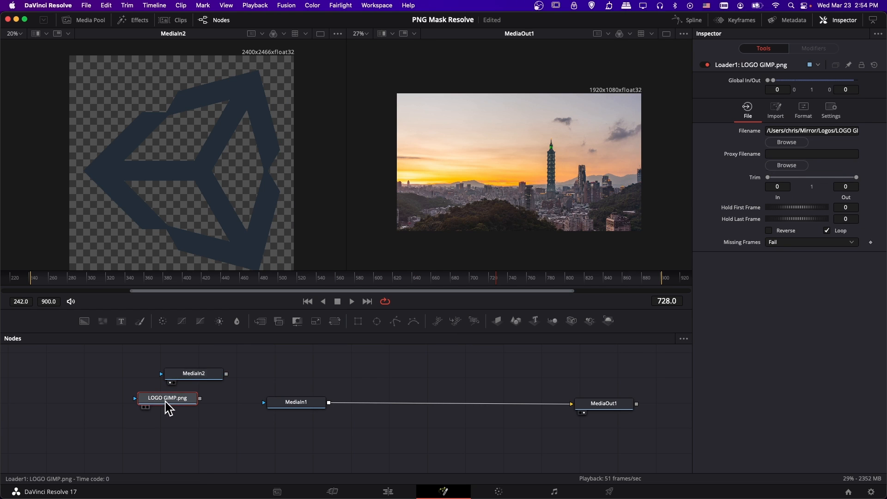
mouse_move(149, 421)
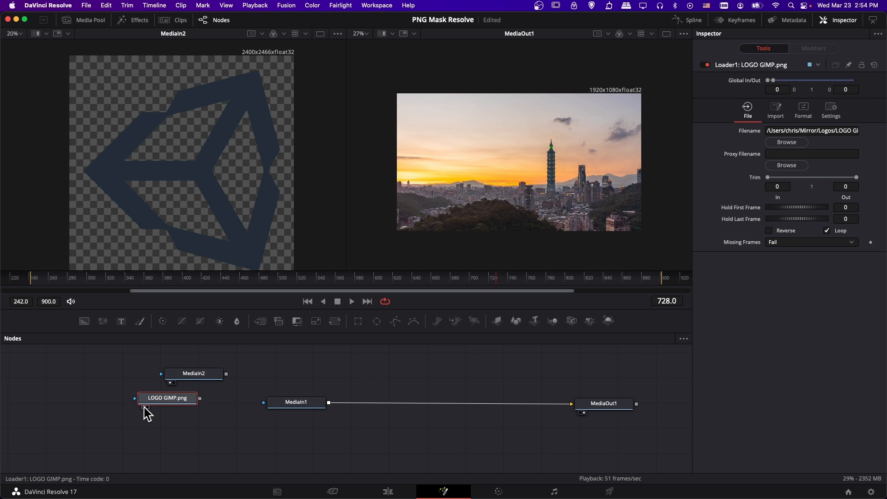
click(167, 397)
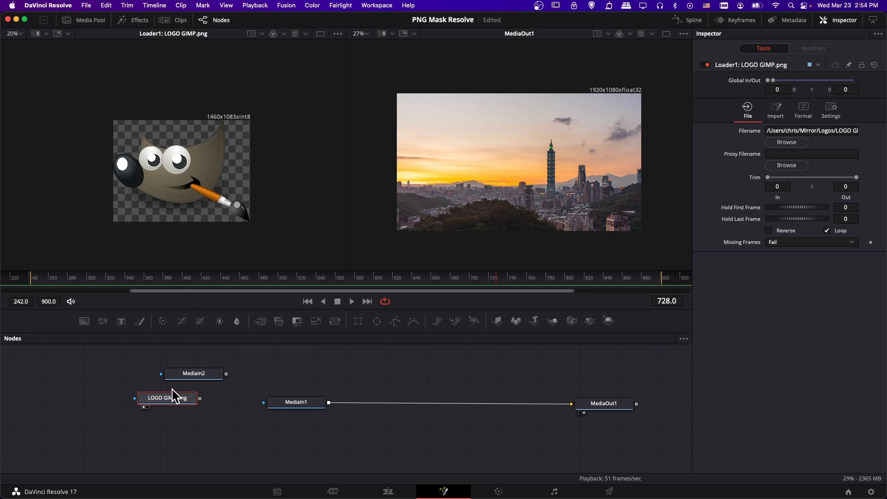
click(194, 373)
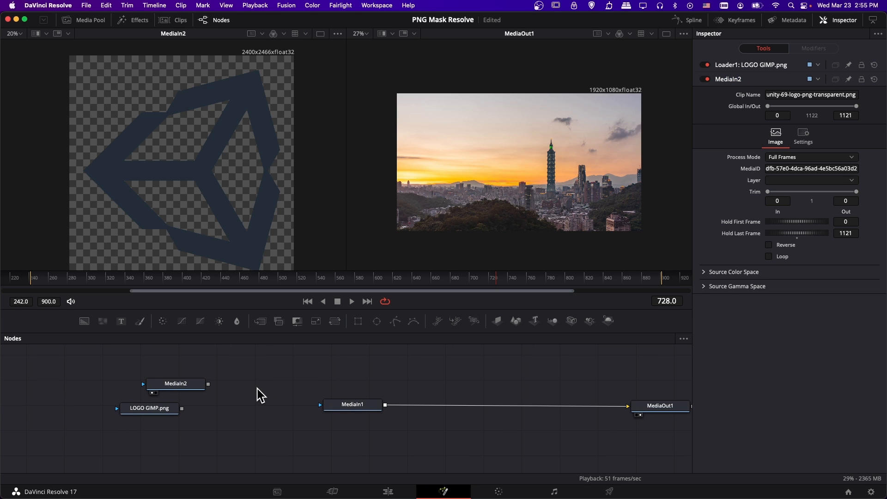
mouse_move(247, 64)
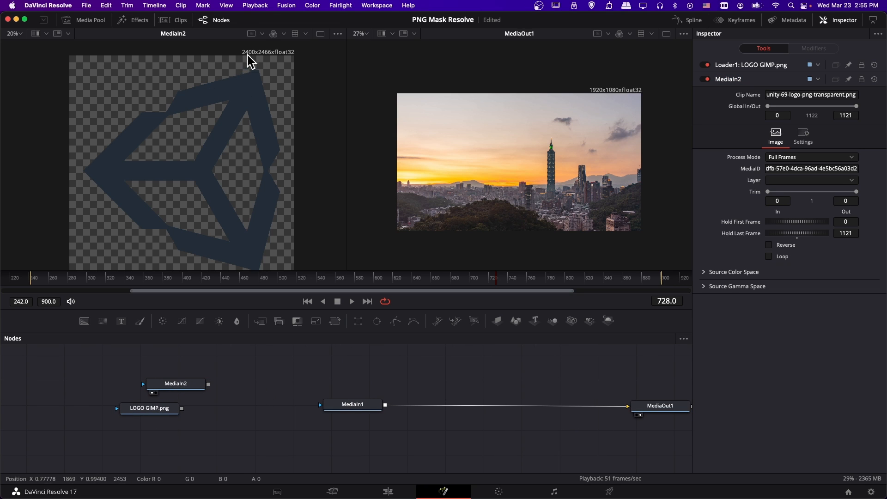
mouse_move(283, 74)
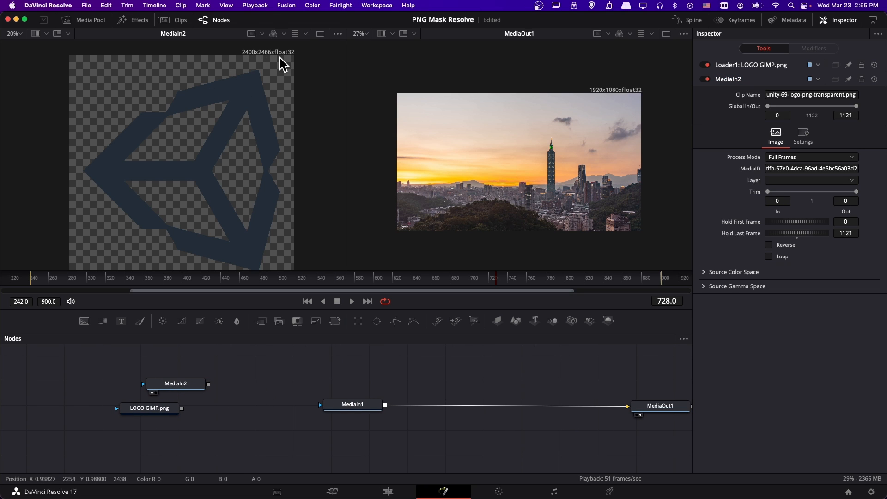
mouse_move(334, 377)
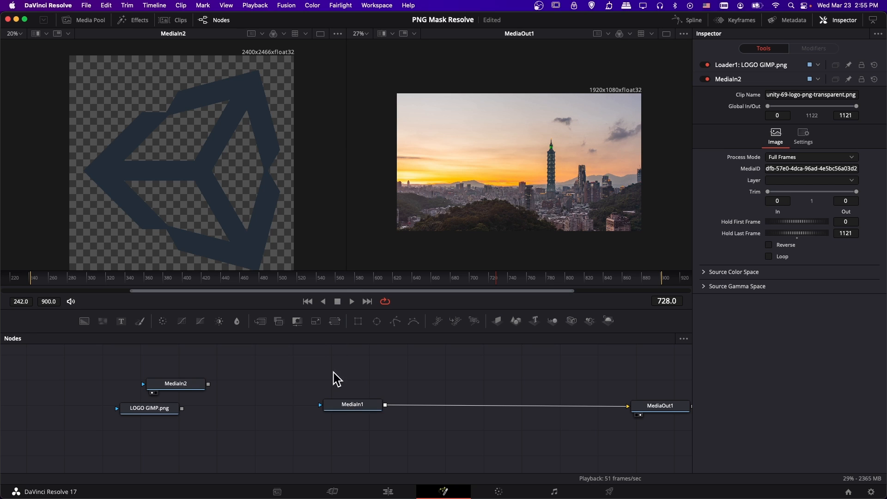
Wire the Unity logo MediaIn2 output into MediaIn1's Effect Mask input.
drag(208, 384, 306, 407)
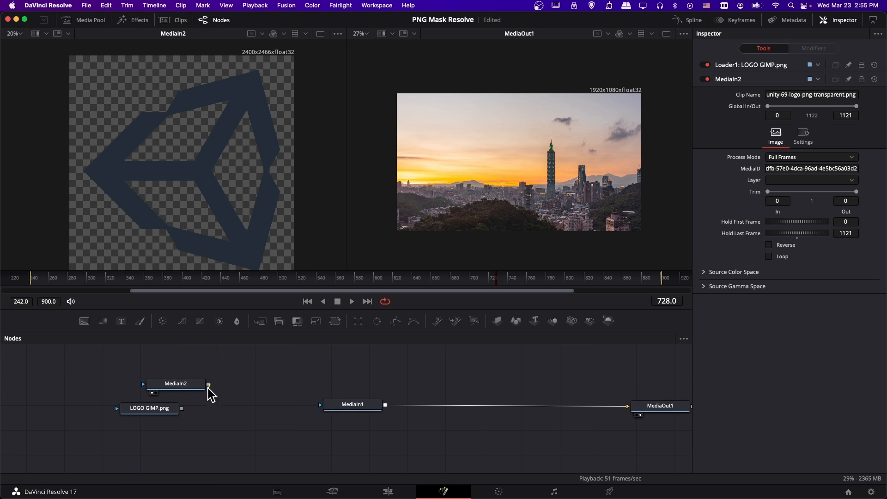
drag(208, 383, 319, 405)
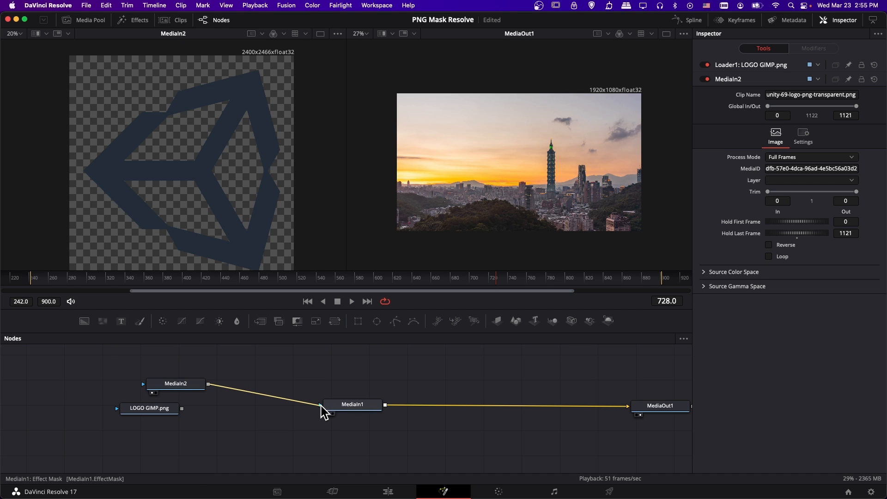
click(350, 407)
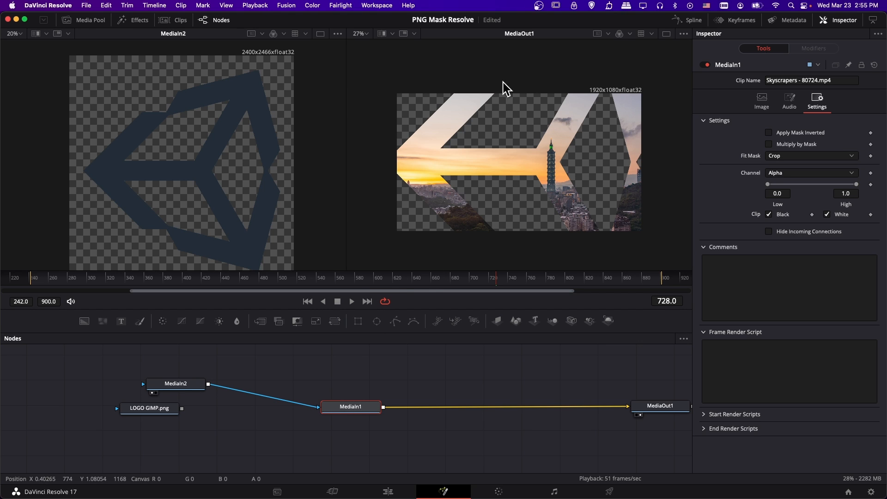
mouse_move(344, 395)
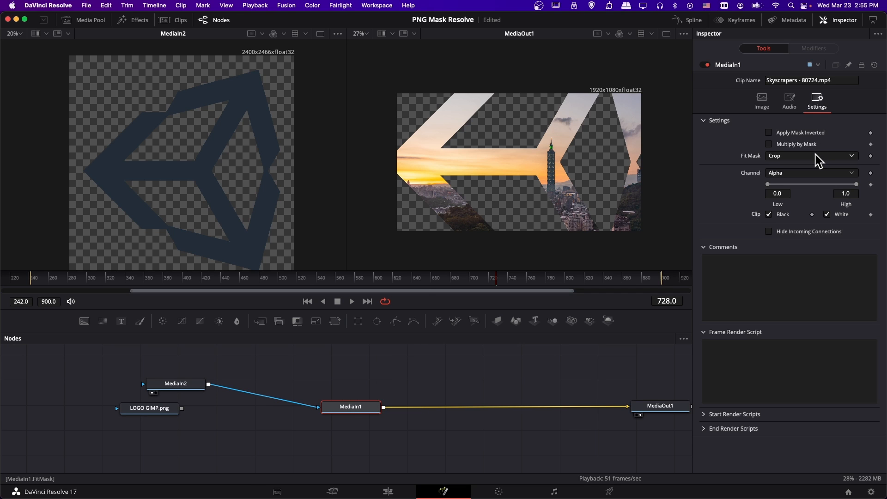
Set MediaIn1's Fit Mask to Inside and insert a Transform tool between MediaIn2 and MediaIn1.
click(811, 155)
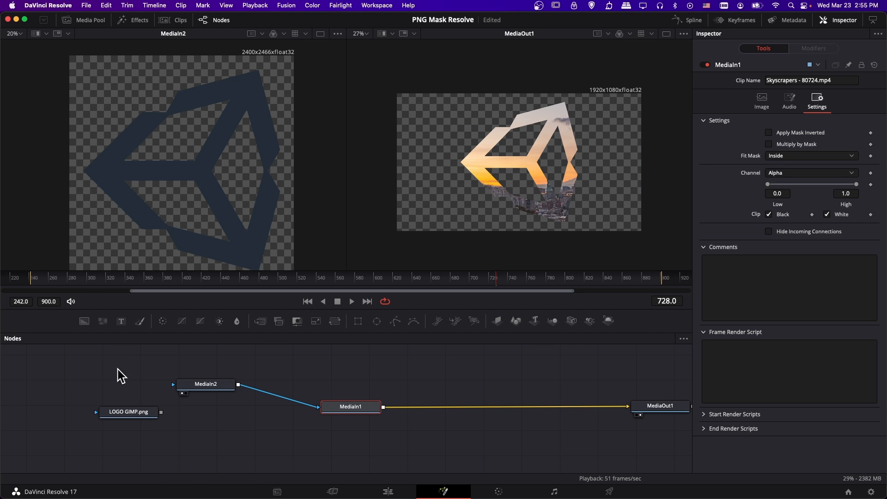
mouse_move(513, 97)
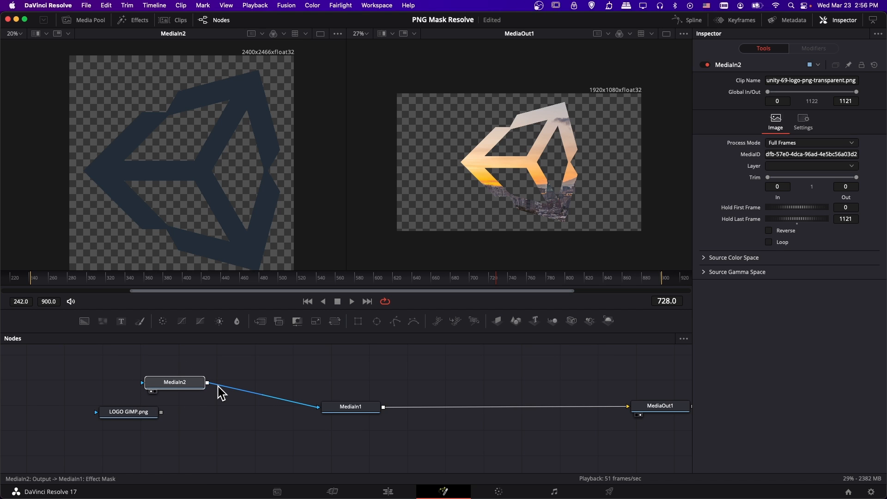
right_click(222, 392)
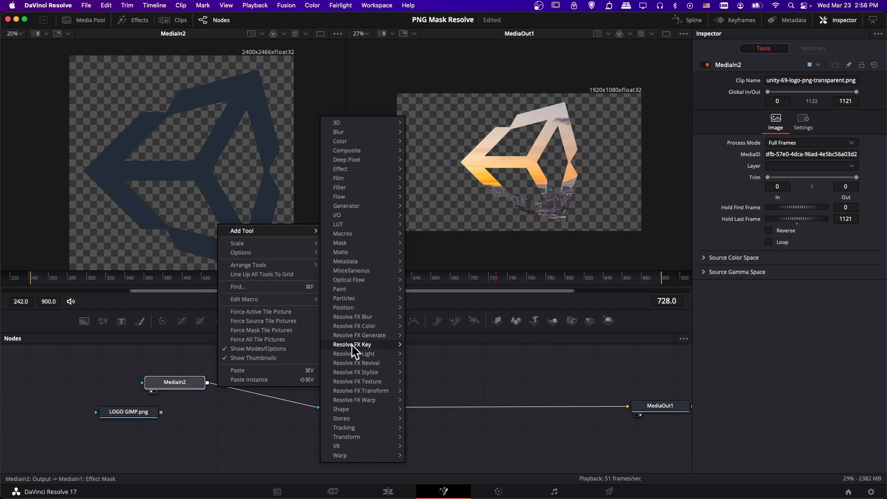
mouse_move(347, 436)
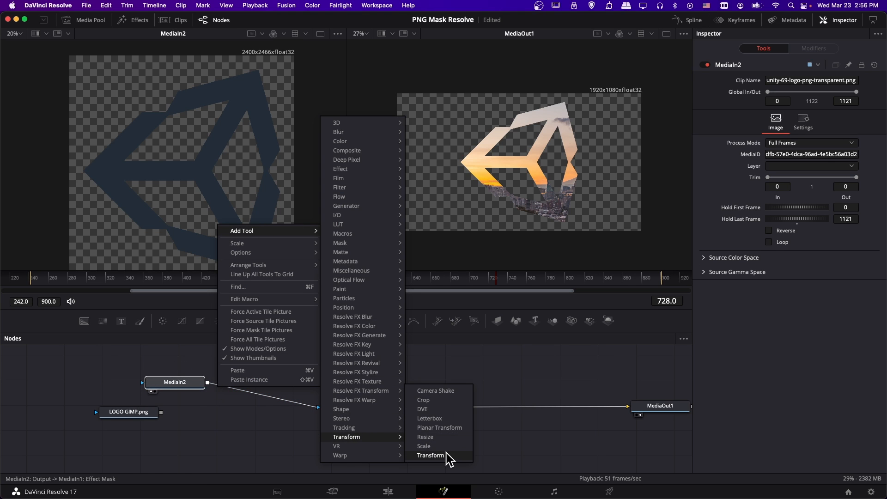
click(431, 454)
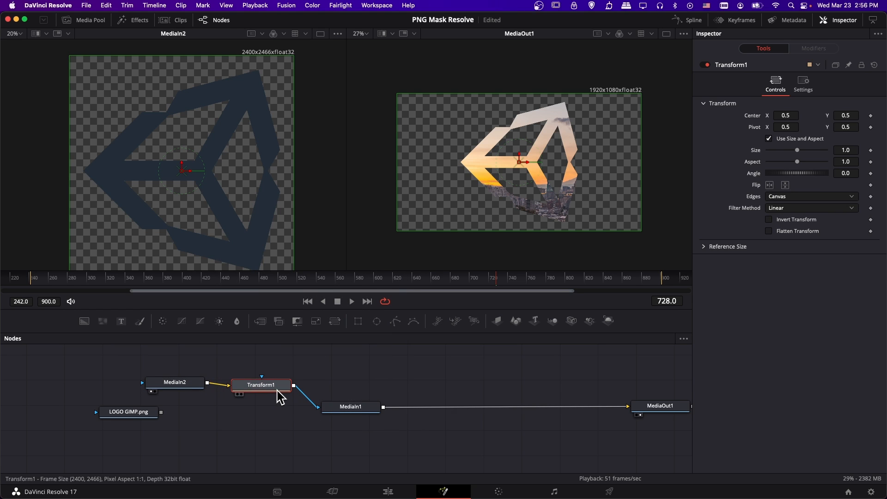
Set MediaIn1's Fit Mask back to Crop and select the Transform1 node.
click(351, 406)
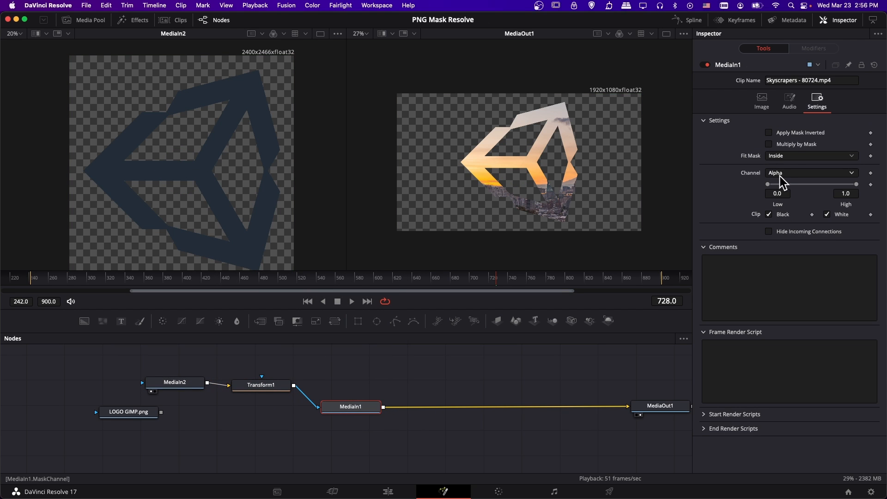
click(811, 156)
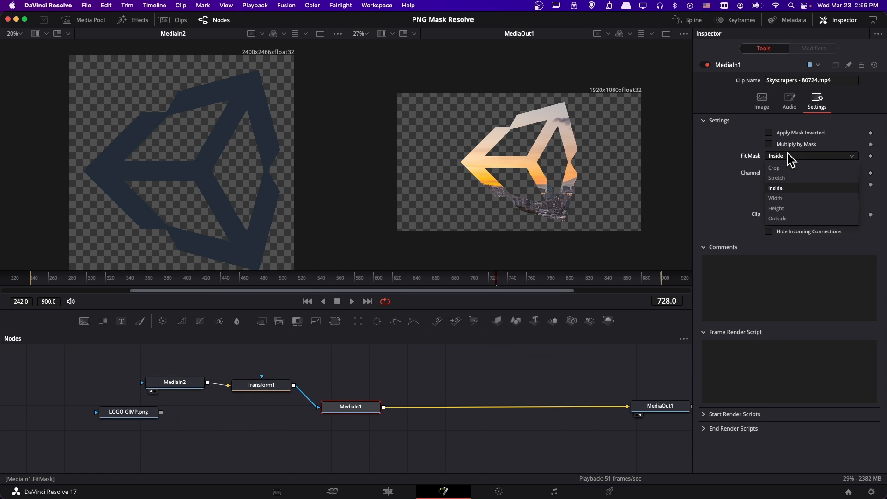
click(774, 167)
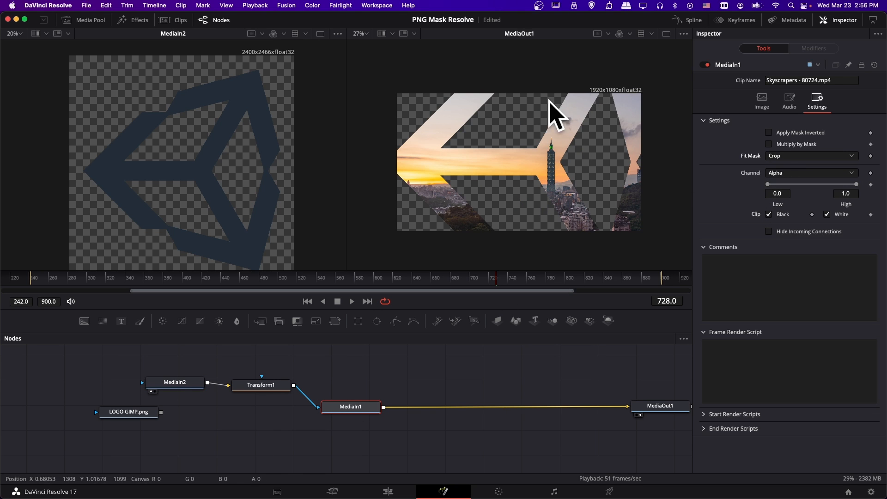
mouse_move(559, 226)
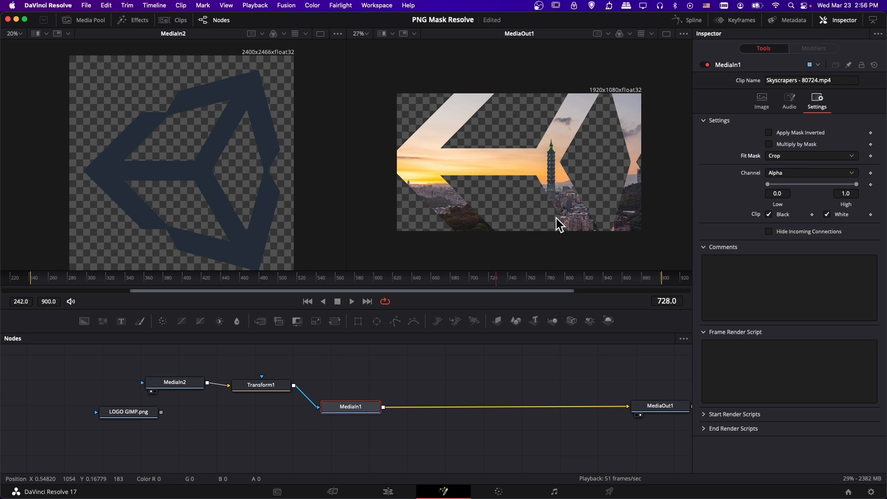
click(261, 389)
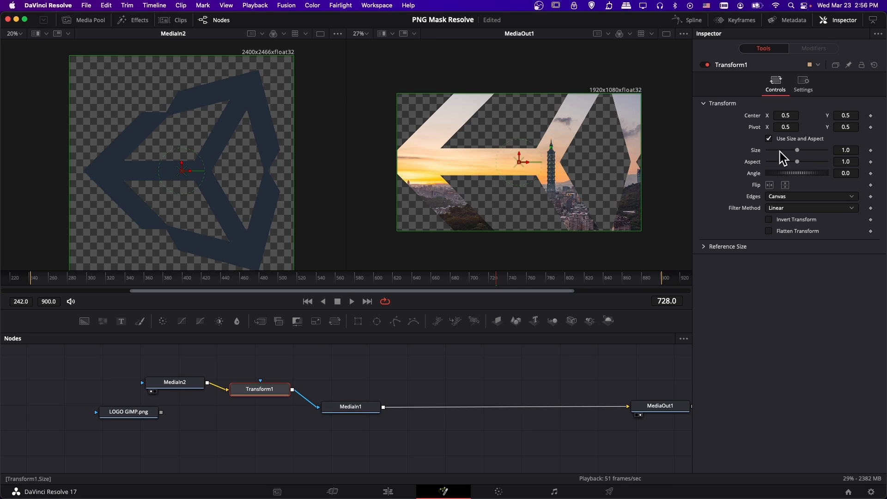
Shrink the Transform1 mask size to about 0.55 and try Duplicate then Wrap edges.
drag(796, 149, 793, 154)
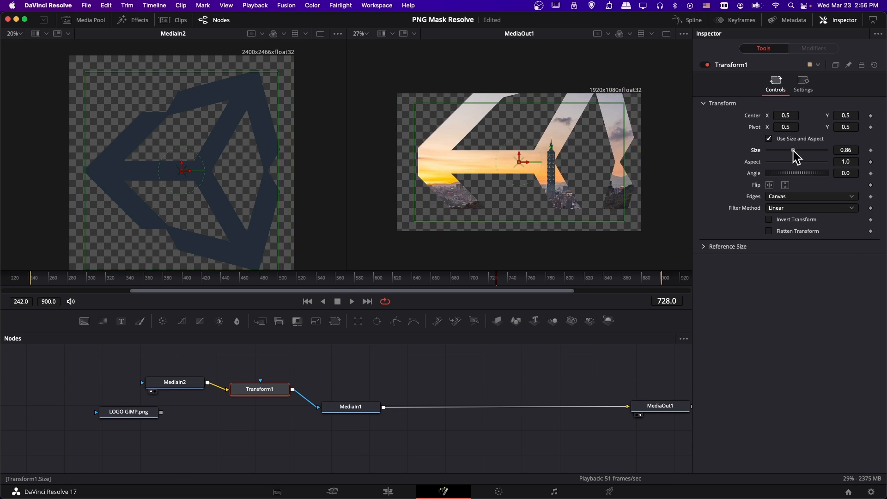
drag(792, 153, 785, 153)
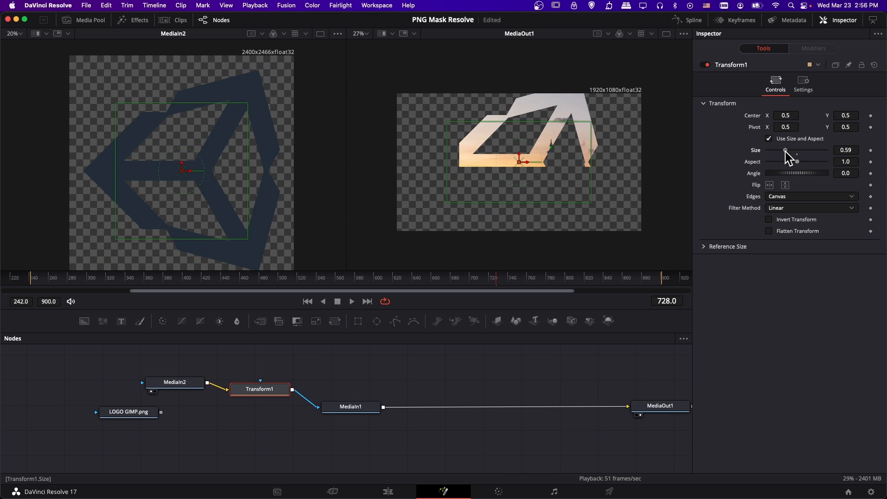
drag(785, 149, 784, 150)
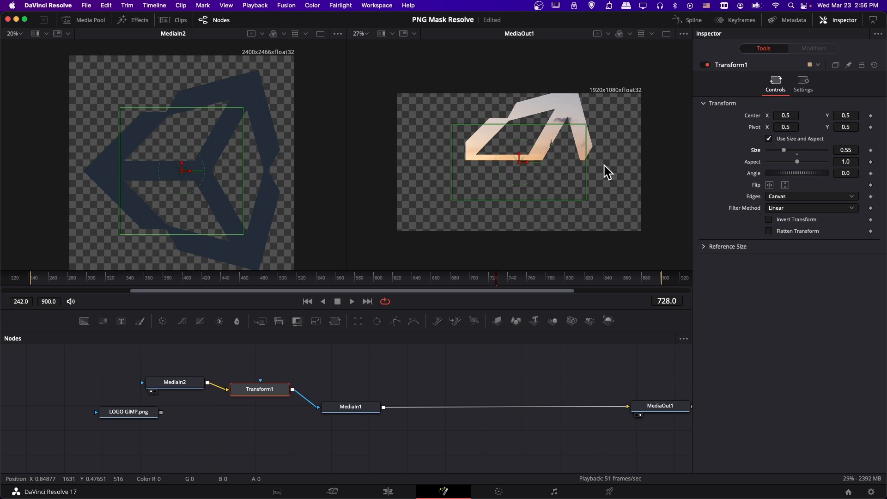
mouse_move(760, 207)
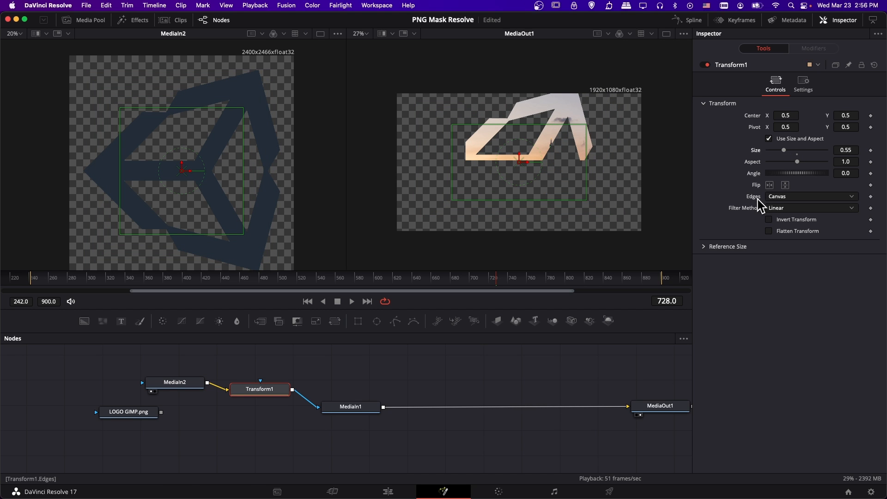
click(811, 196)
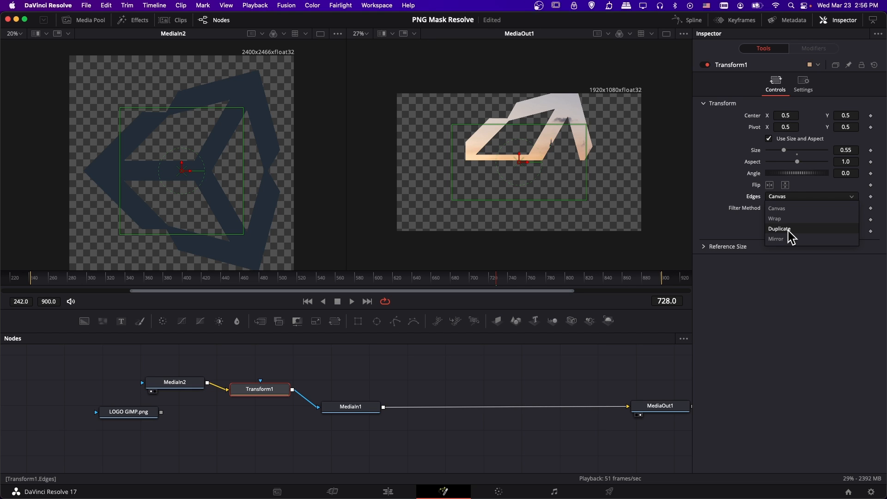
click(779, 228)
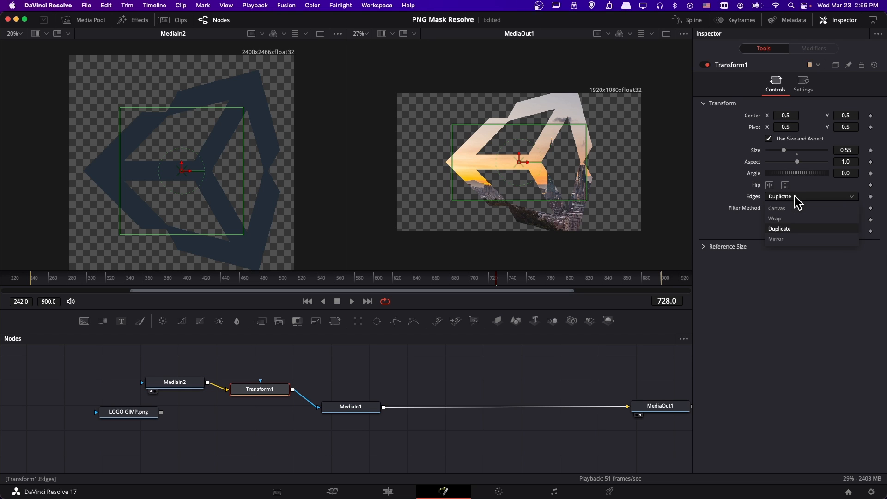
click(774, 218)
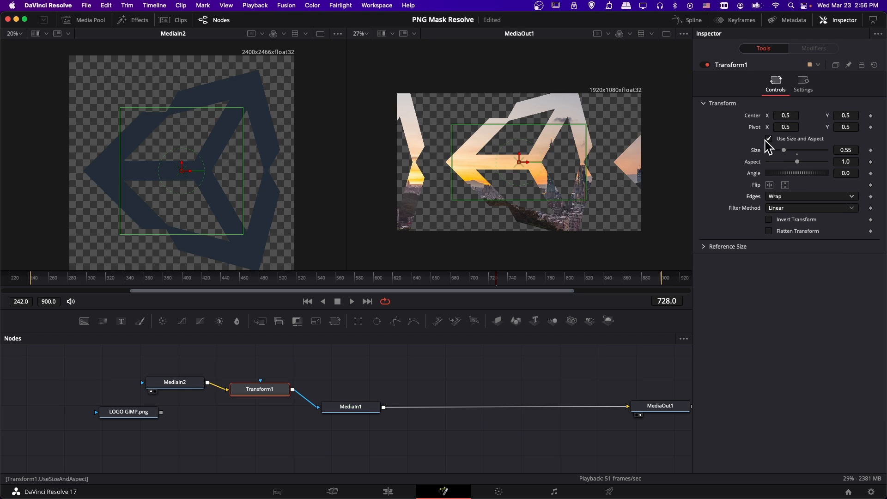
Settle the mask Size at 0.45 with Edges set back to Duplicate.
drag(785, 150, 778, 149)
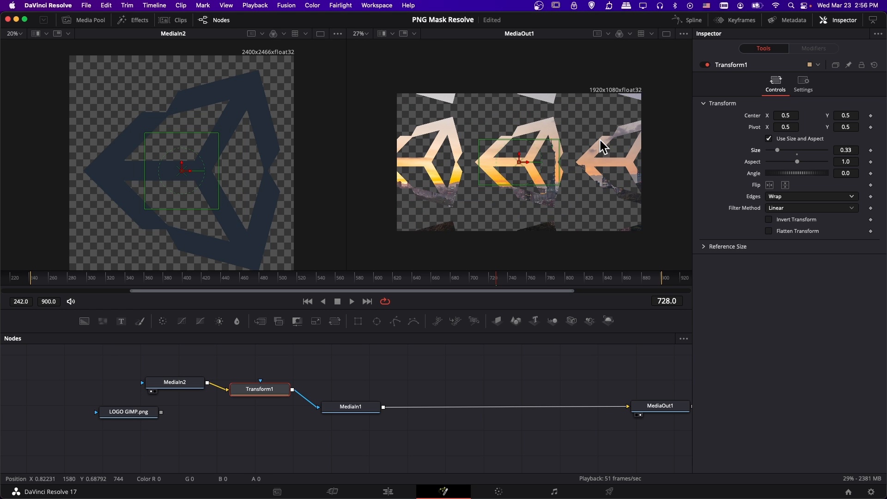
drag(777, 150, 782, 149)
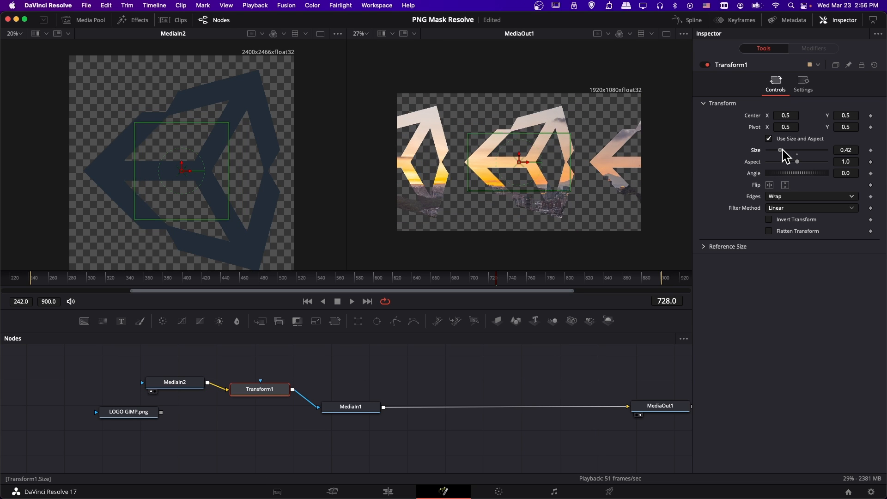
click(811, 196)
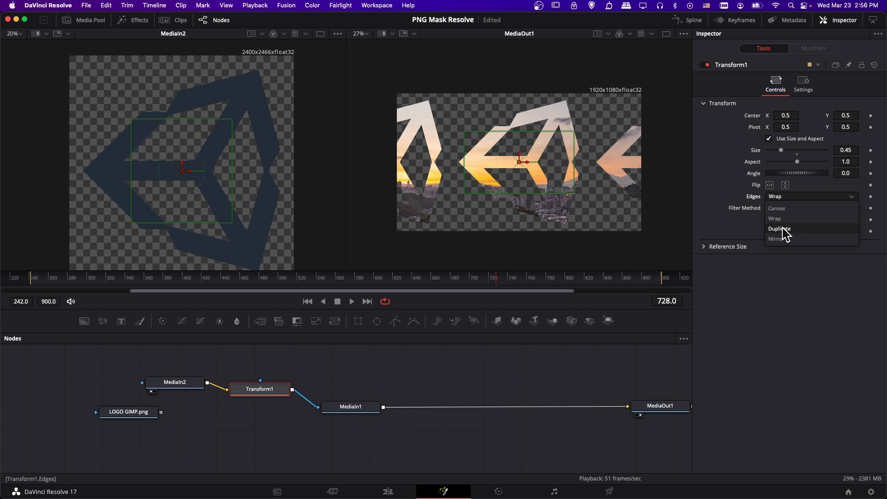
click(780, 229)
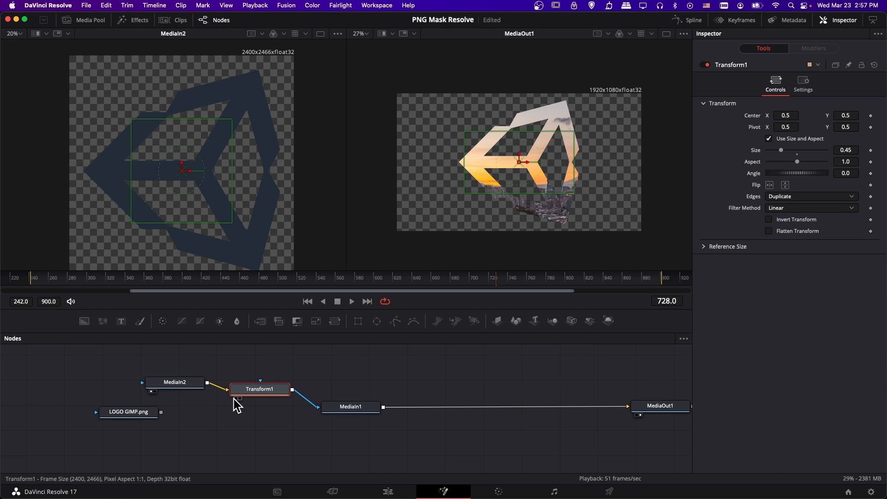
mouse_move(565, 160)
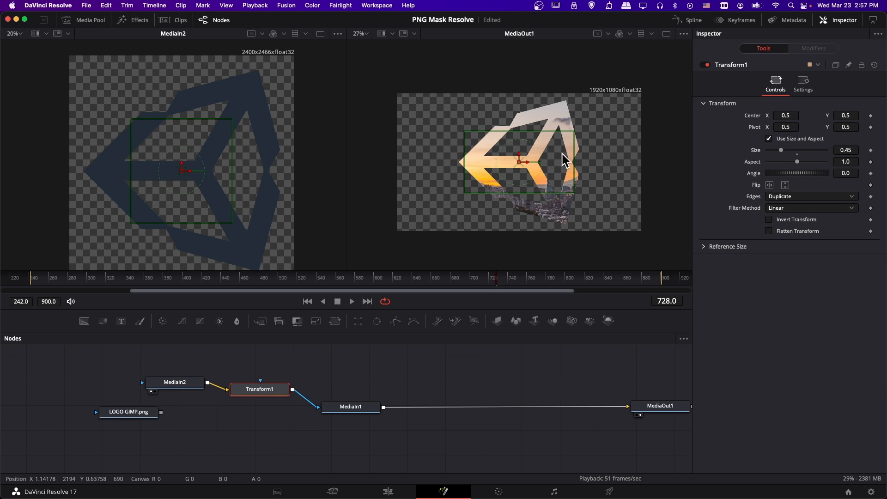
click(785, 115)
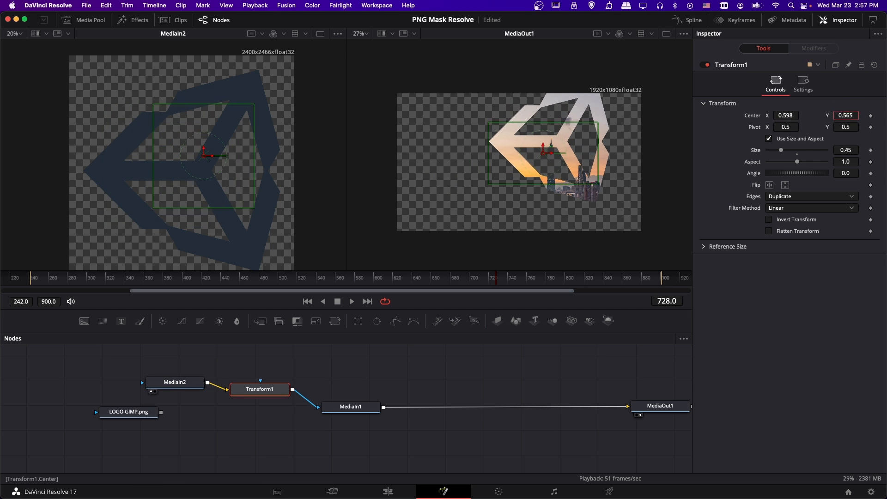
drag(557, 146, 498, 165)
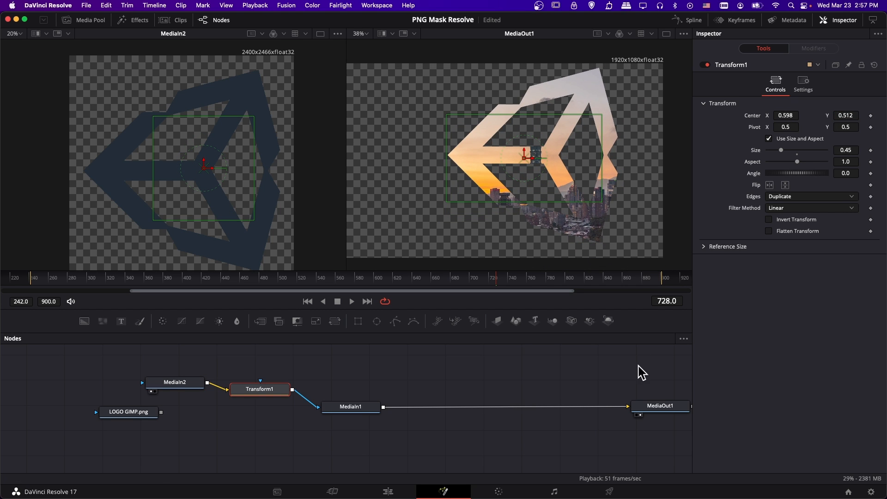
mouse_move(408, 391)
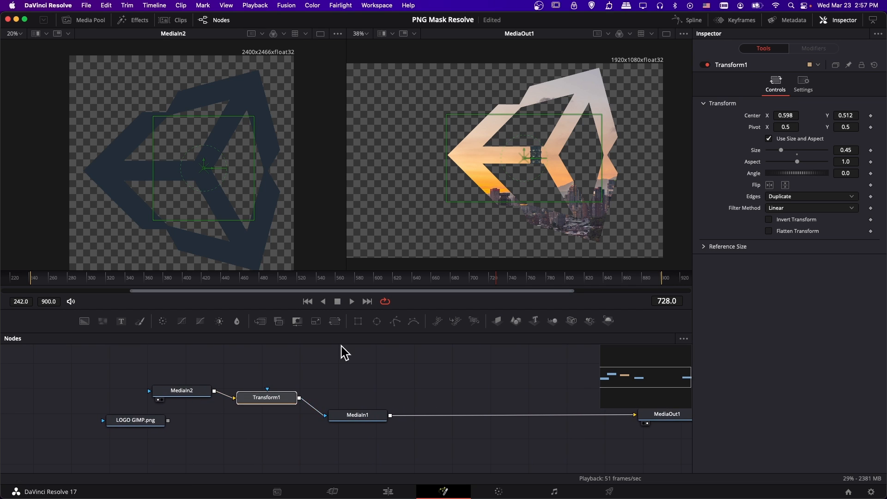
mouse_move(312, 373)
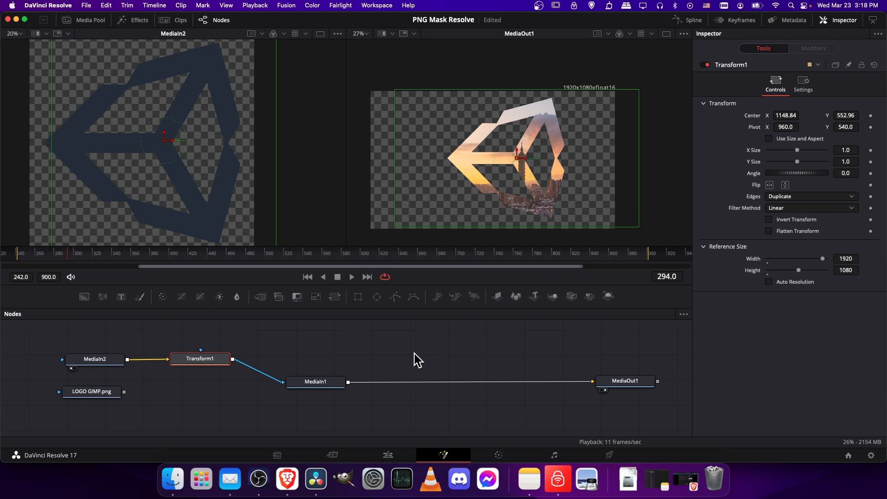
mouse_move(537, 209)
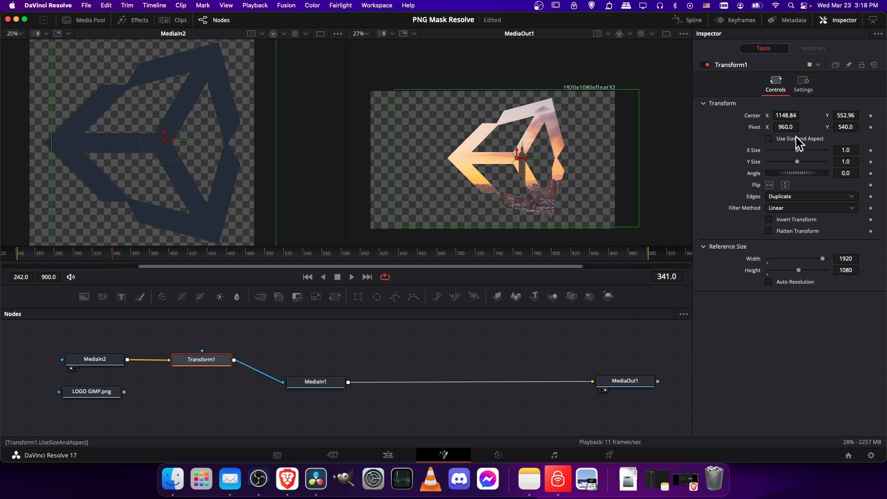
Keyframe Transform1's Center and slide the logo mask left at frame 360.
click(202, 359)
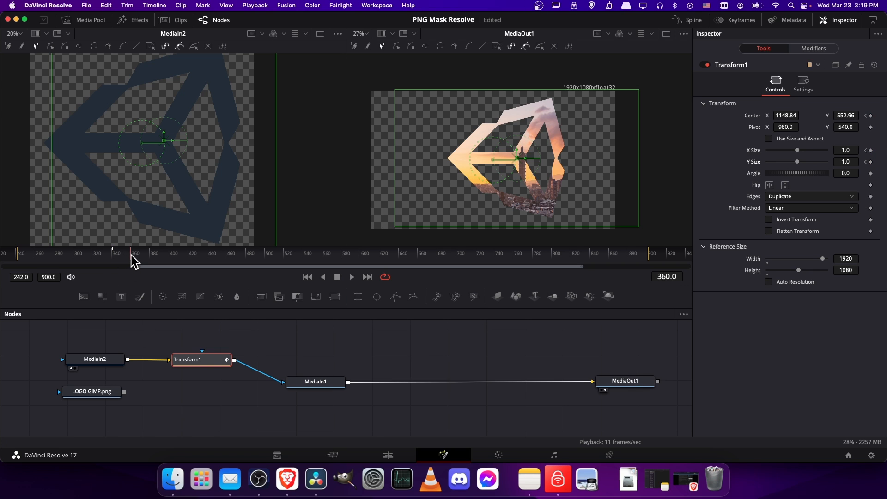
click(786, 114)
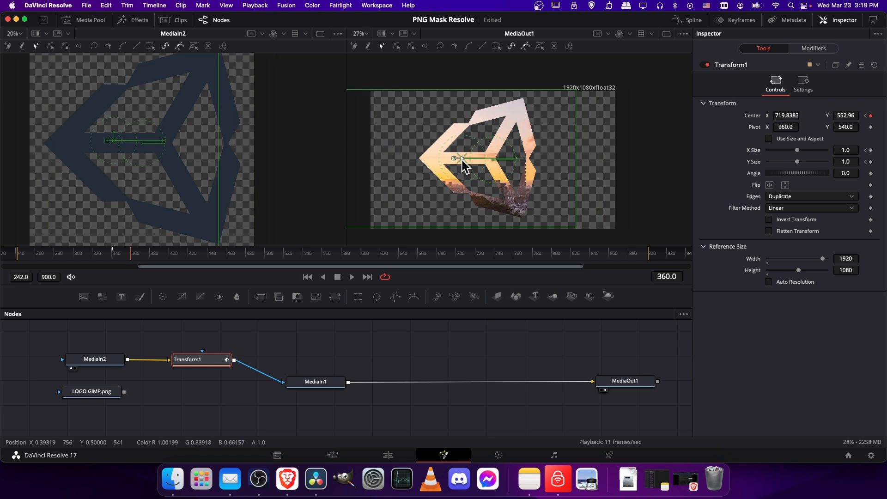
drag(455, 158, 441, 158)
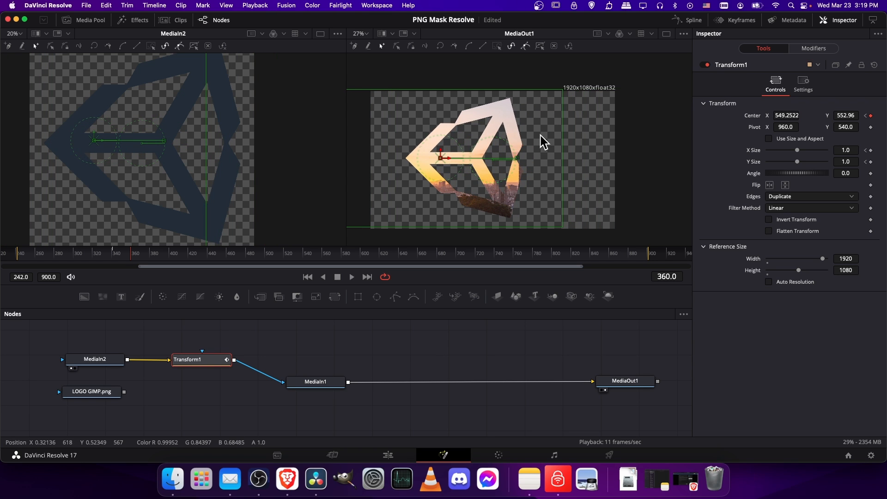
click(785, 127)
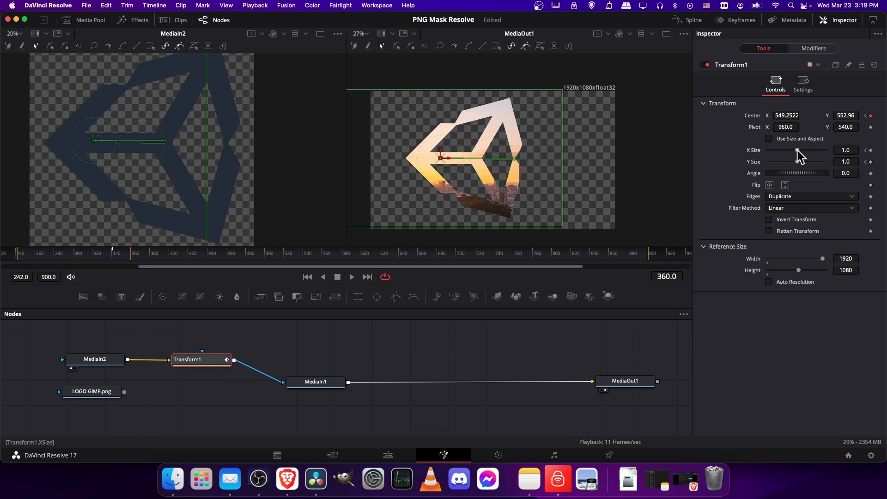
Shrink the mask's X and Y Size to 0.91, trying linked size and aspect.
drag(798, 150, 795, 150)
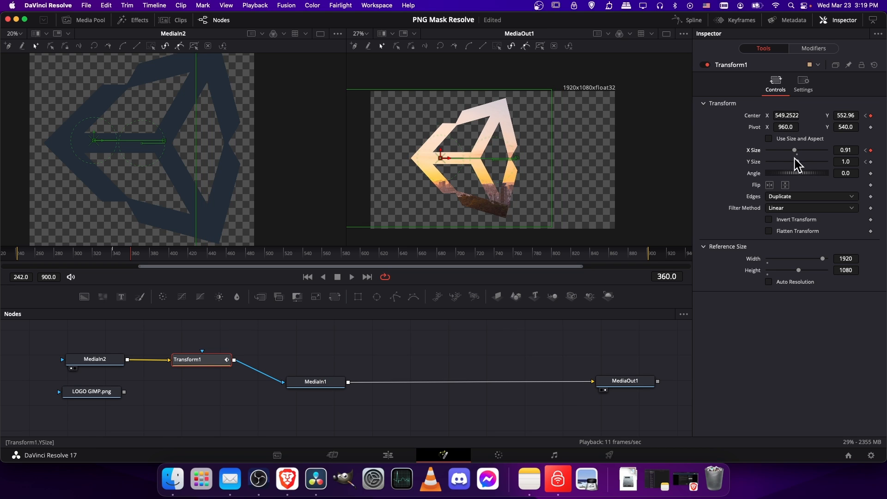
drag(806, 165, 794, 164)
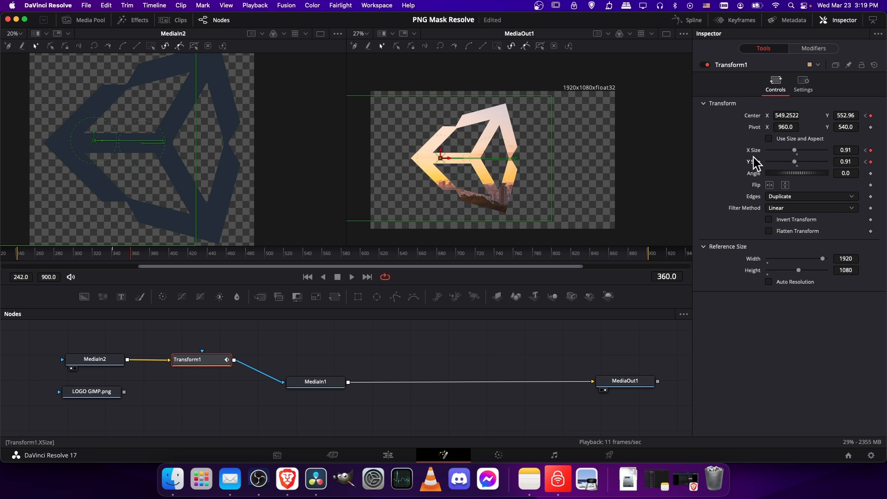
click(768, 138)
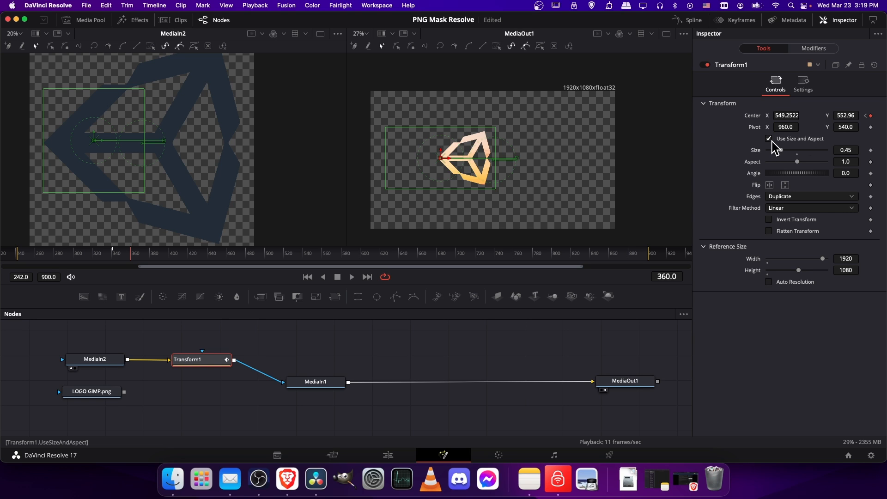
click(769, 139)
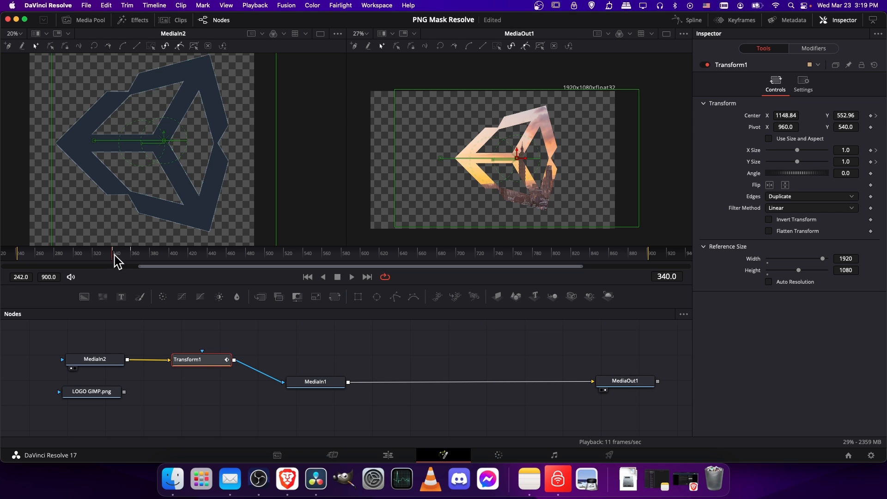
mouse_move(138, 256)
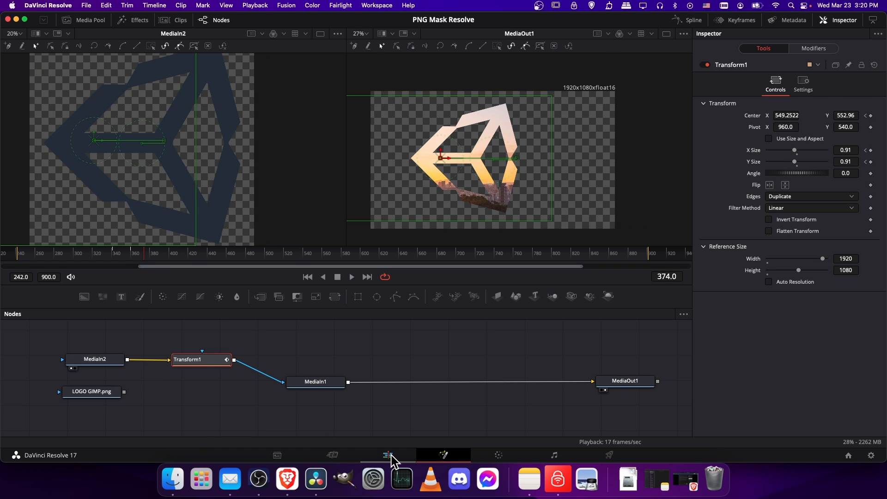
Visit the Edit page and return to Fusion with the Sunrise clip's composition.
click(387, 454)
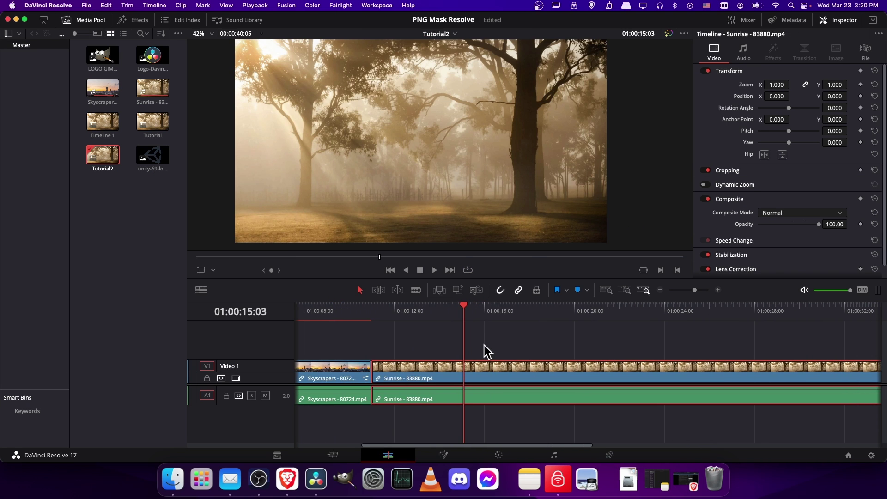
mouse_move(474, 359)
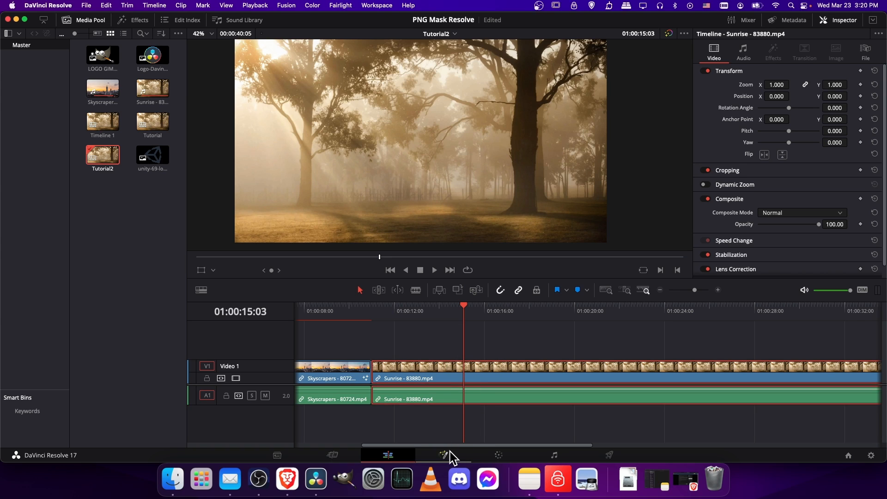
click(444, 455)
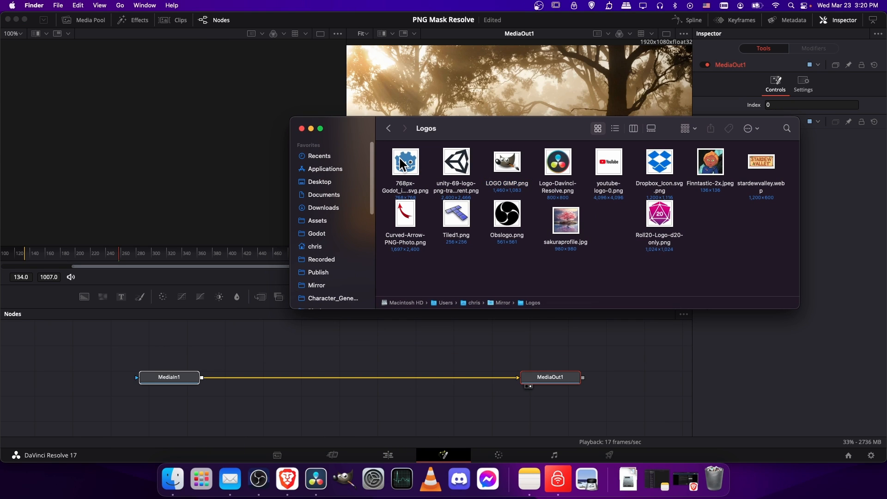
mouse_move(664, 162)
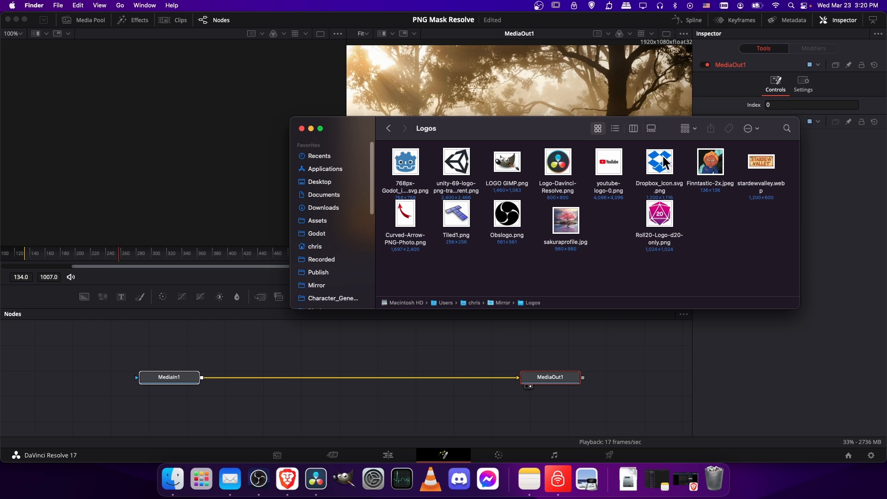
Drop Dropbox_Icon.svg.png into the Sunrise composition as an unconnected MediaIn2.
drag(658, 160, 350, 334)
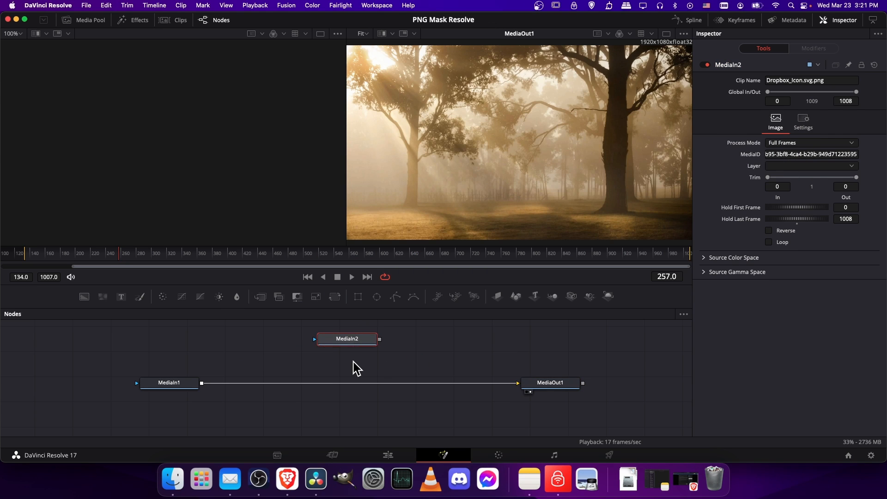
click(168, 382)
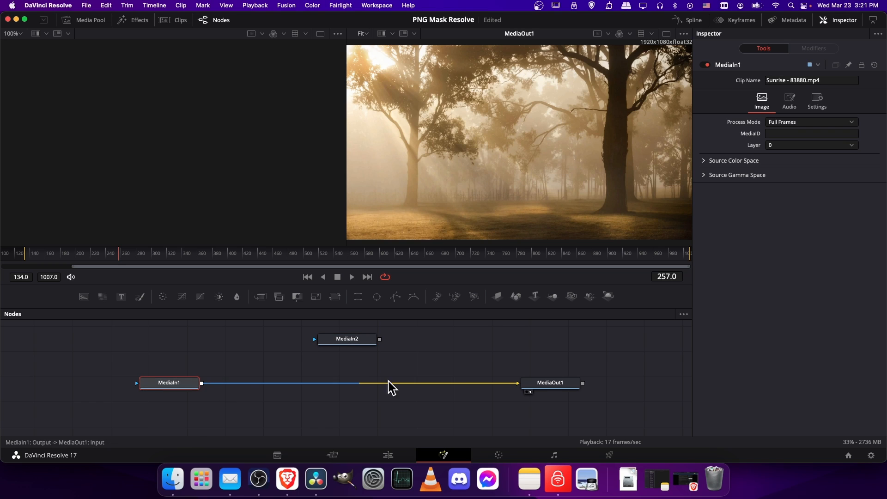
Insert Blur1 on the MediaIn1–MediaOut1 link and raise its Blur Size to about 28.
click(169, 383)
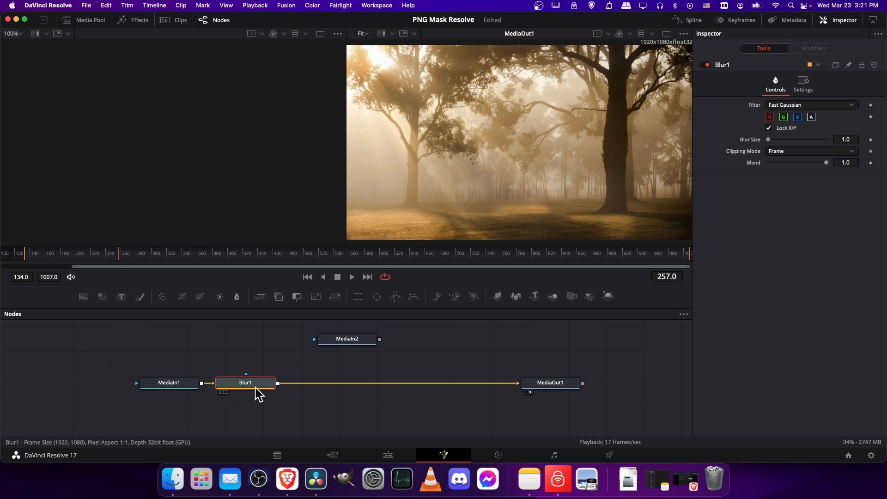
drag(245, 383, 285, 382)
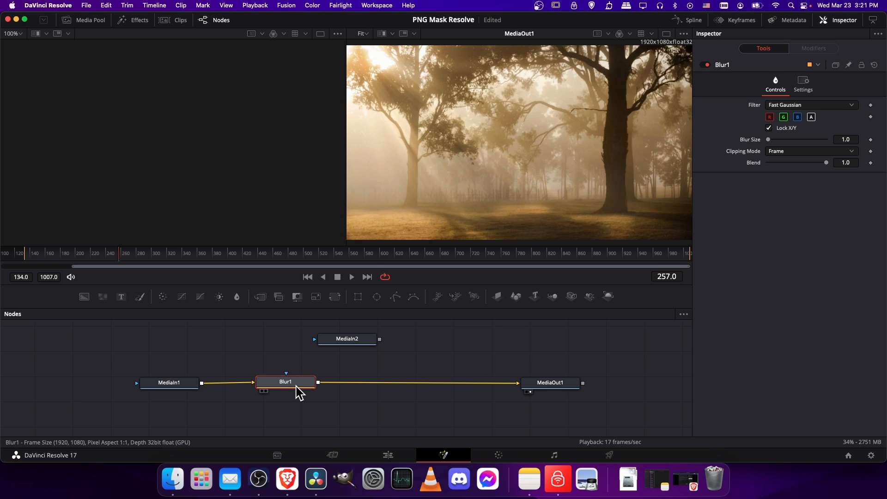
mouse_move(302, 379)
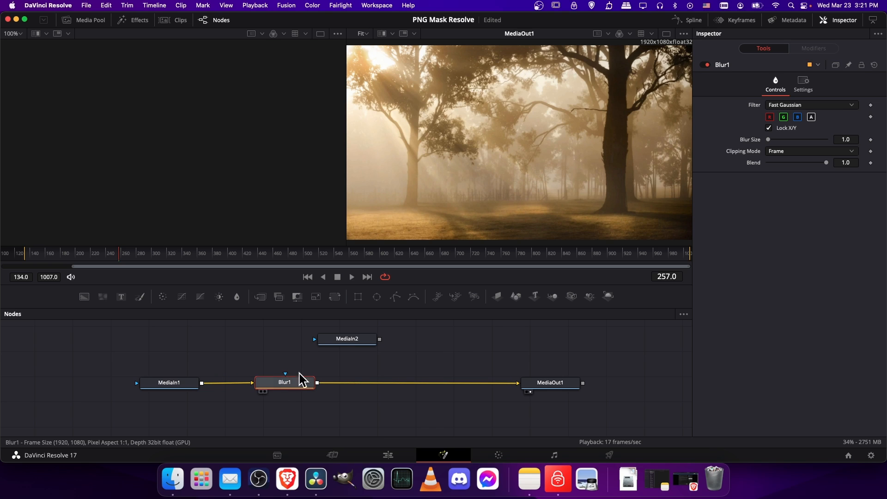
drag(768, 139, 785, 139)
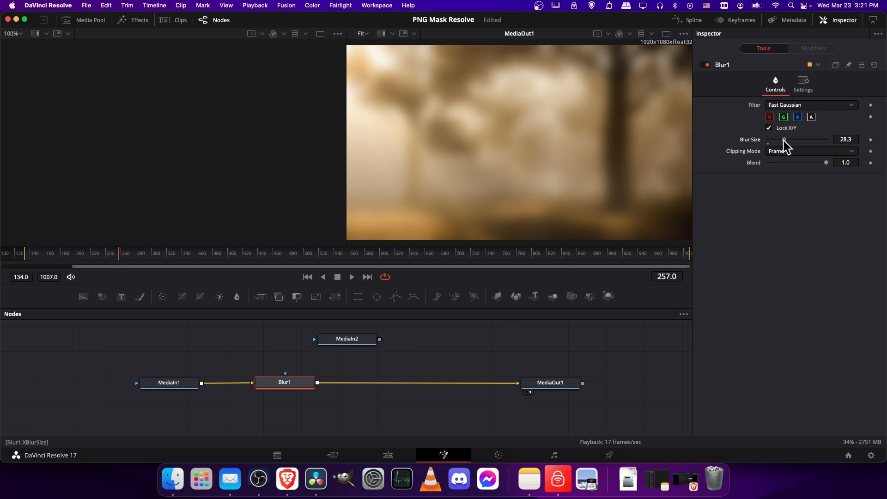
drag(784, 140, 783, 139)
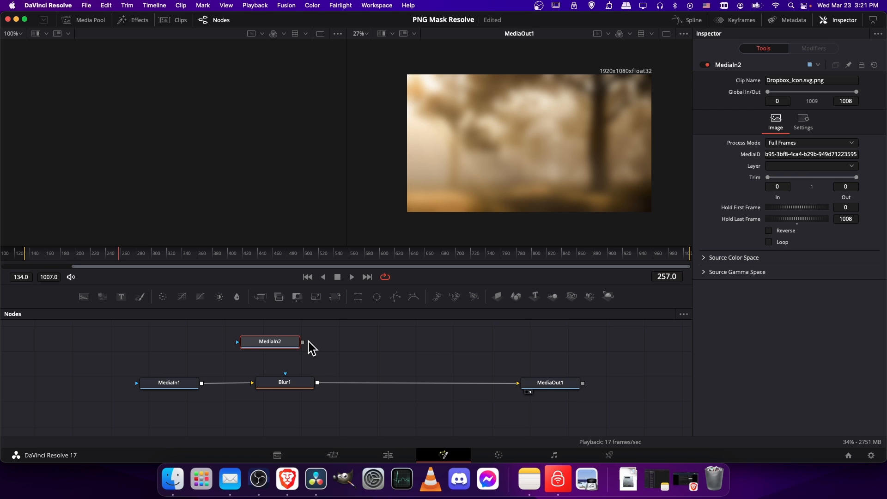
Connect the MediaIn2 Dropbox image as Blur1's mask and lower Blur Size to 24.4.
drag(270, 341, 265, 342)
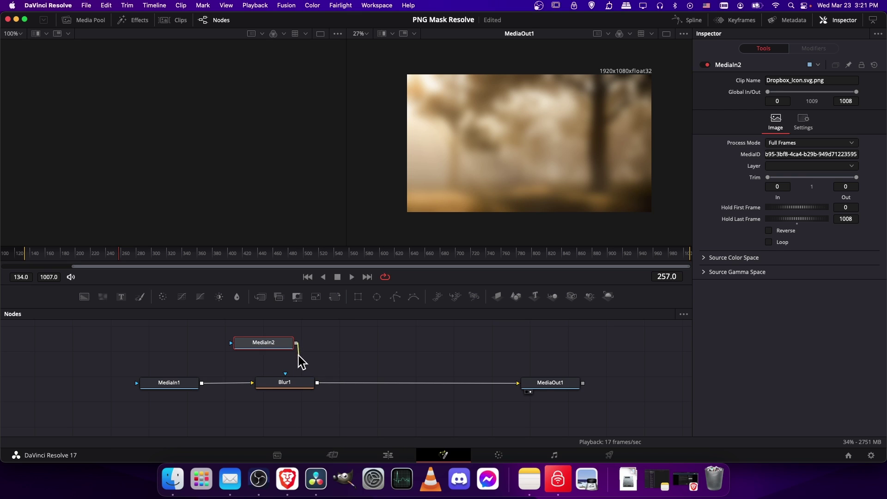
drag(295, 344, 285, 382)
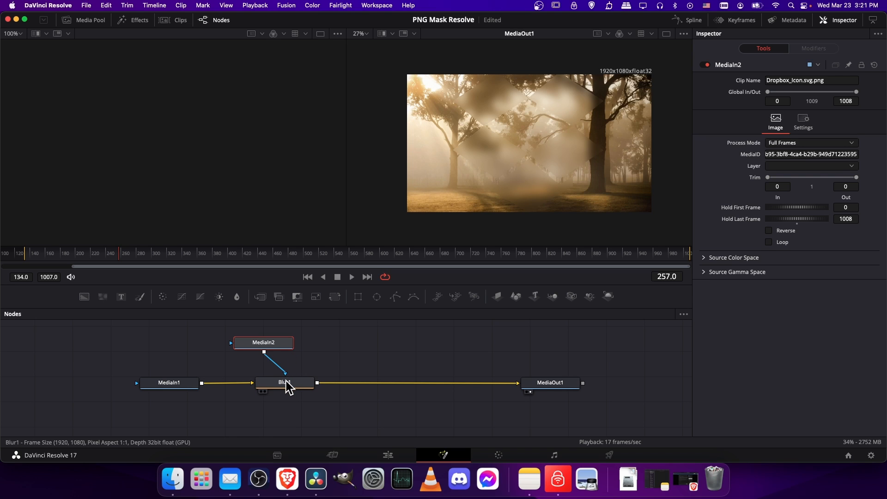
click(285, 382)
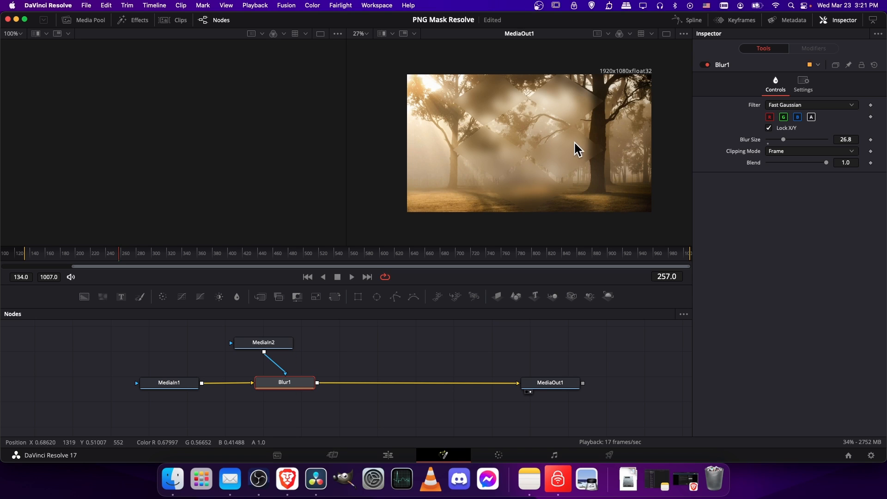
mouse_move(526, 119)
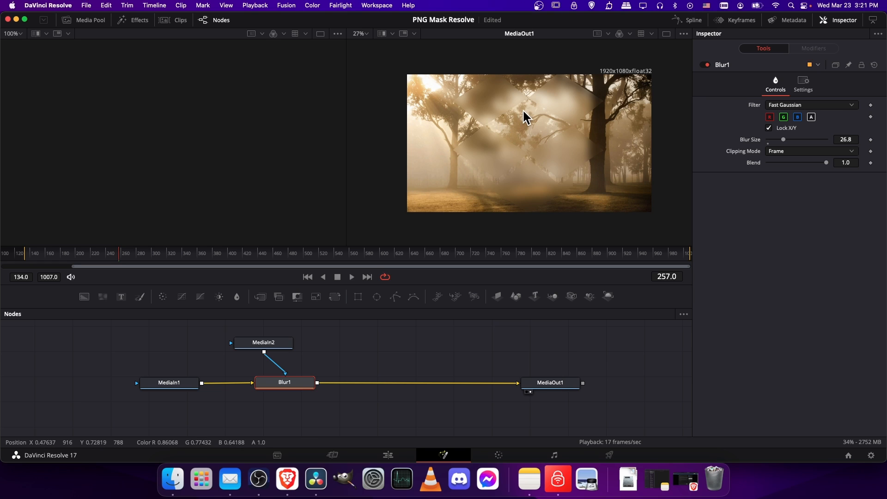
drag(783, 139, 792, 140)
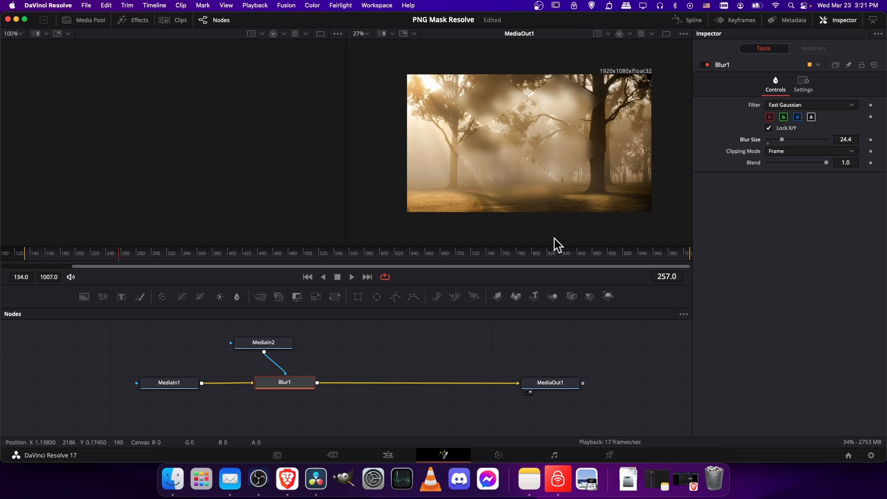
click(264, 341)
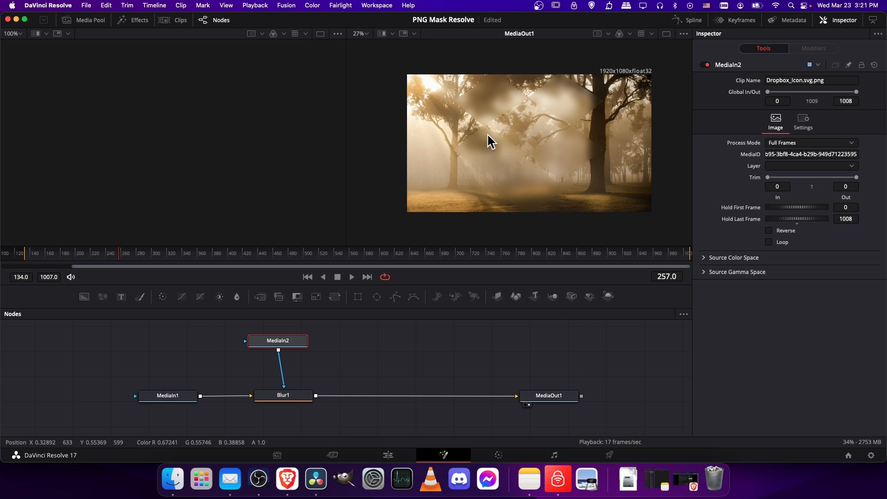
mouse_move(537, 108)
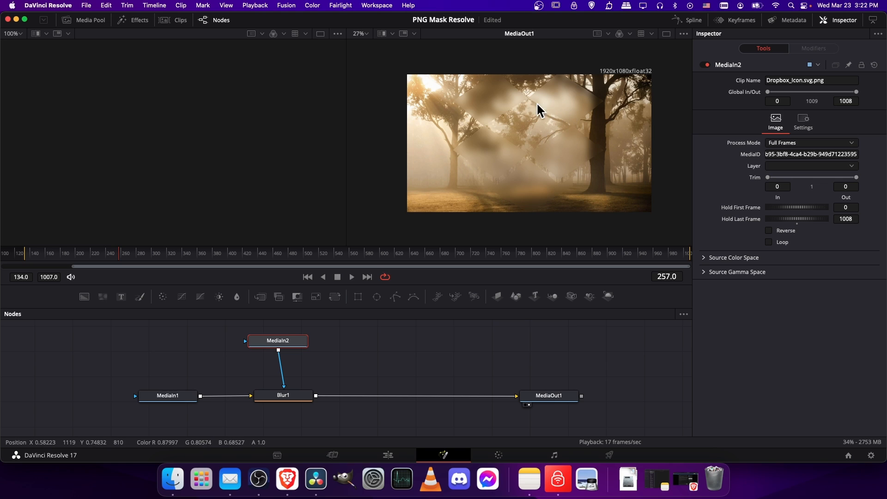
mouse_move(558, 127)
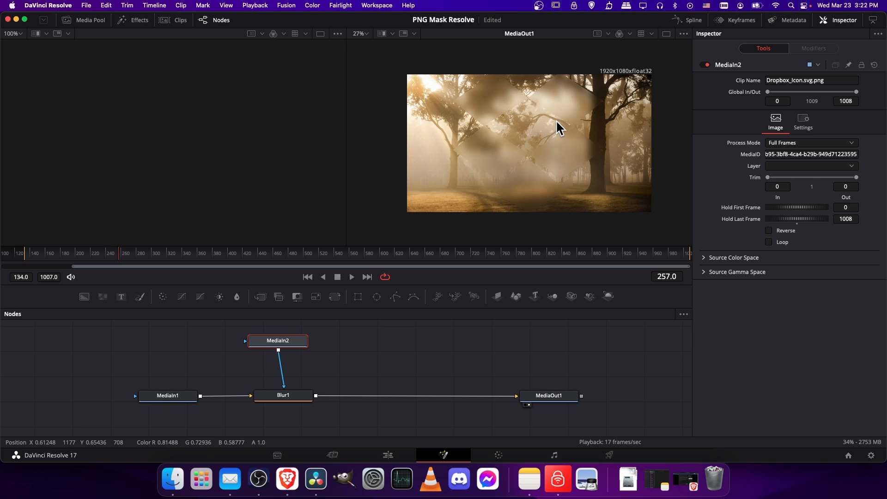
Enable Apply Mask Inverted in Blur1's Settings so blur applies outside the icon.
click(282, 395)
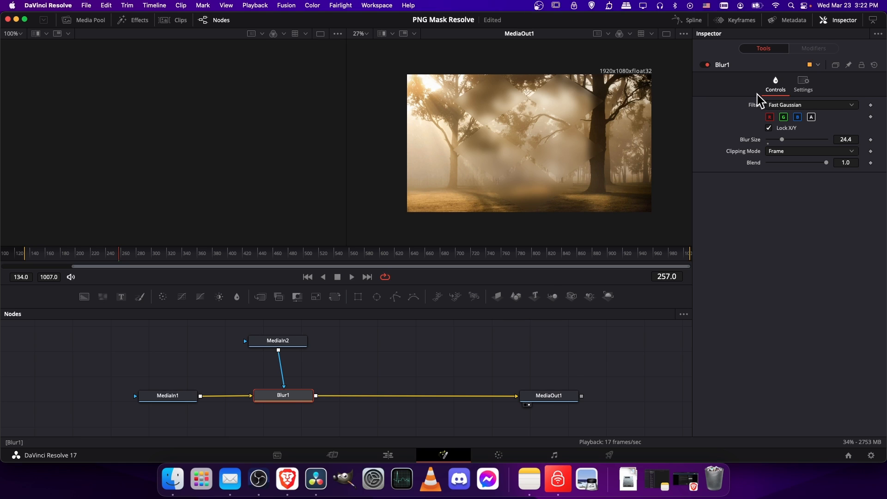
click(802, 83)
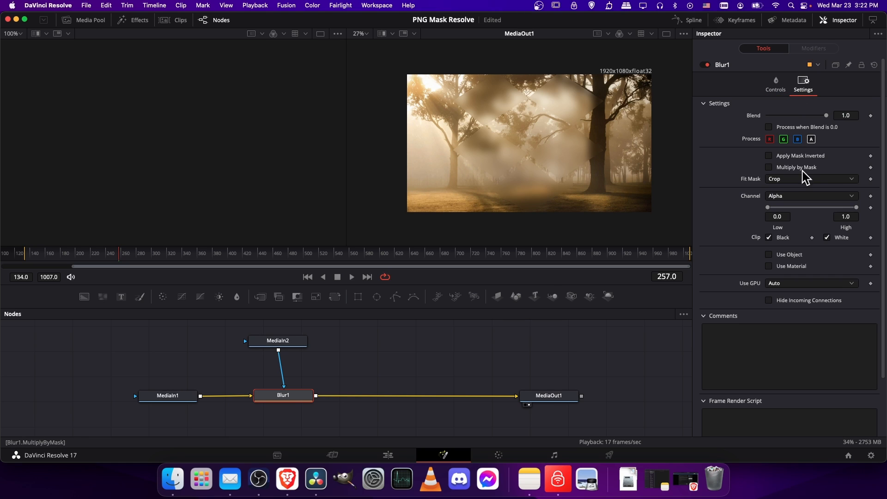
click(769, 155)
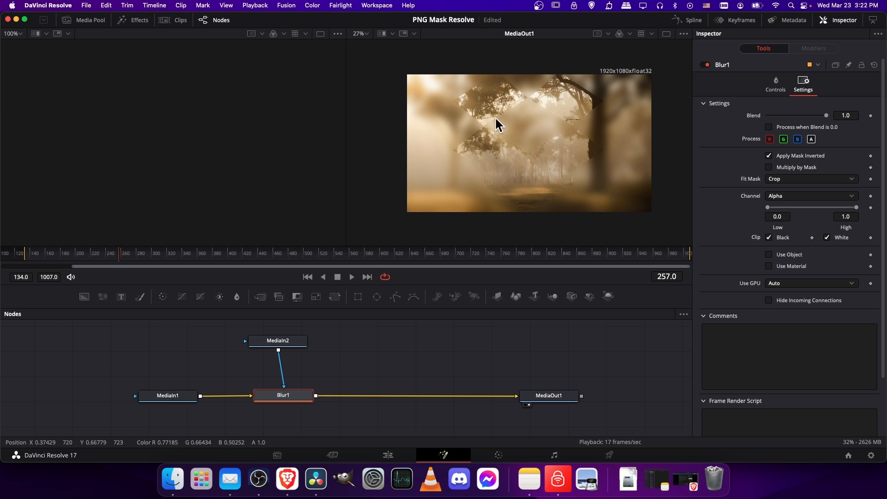
mouse_move(493, 103)
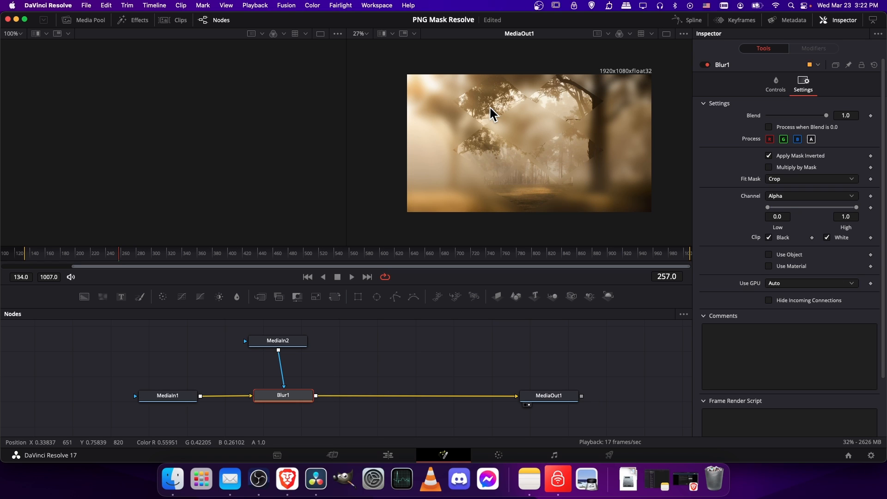
drag(277, 340, 94, 348)
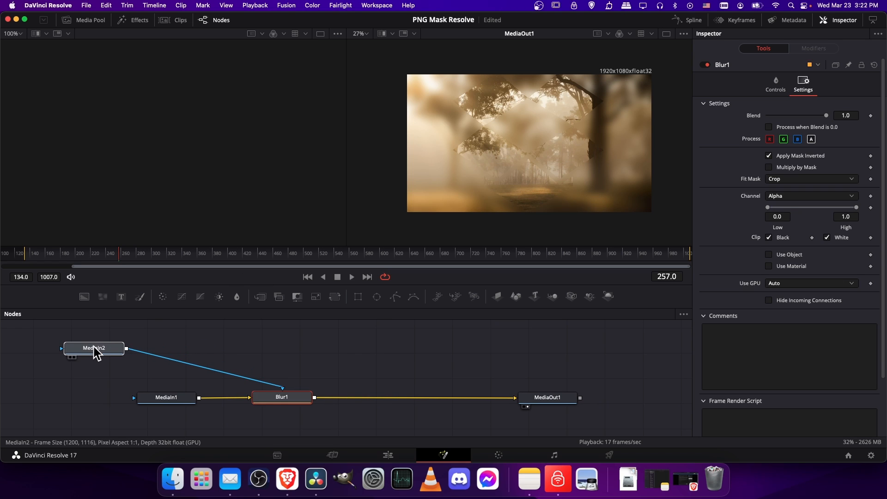
click(94, 347)
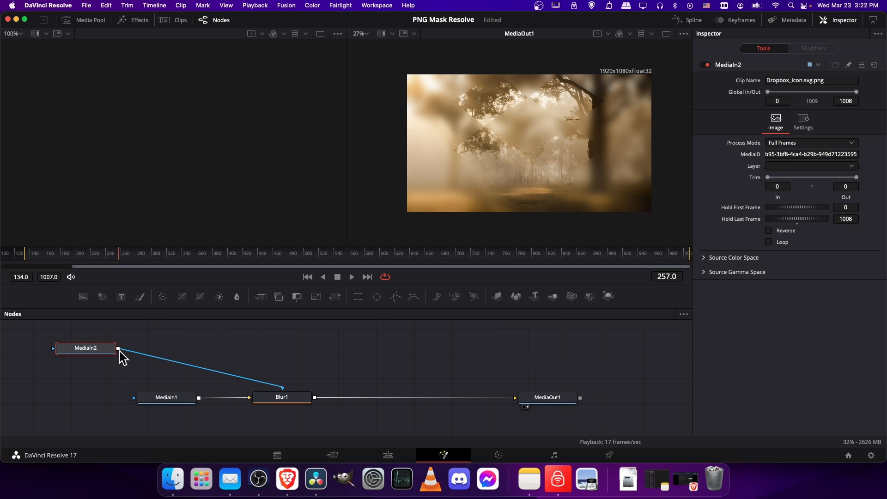
drag(117, 347, 144, 404)
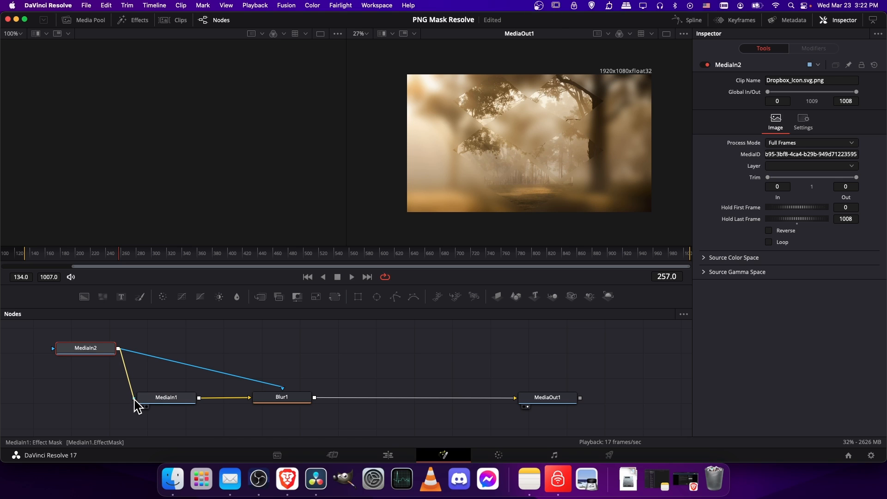
click(166, 398)
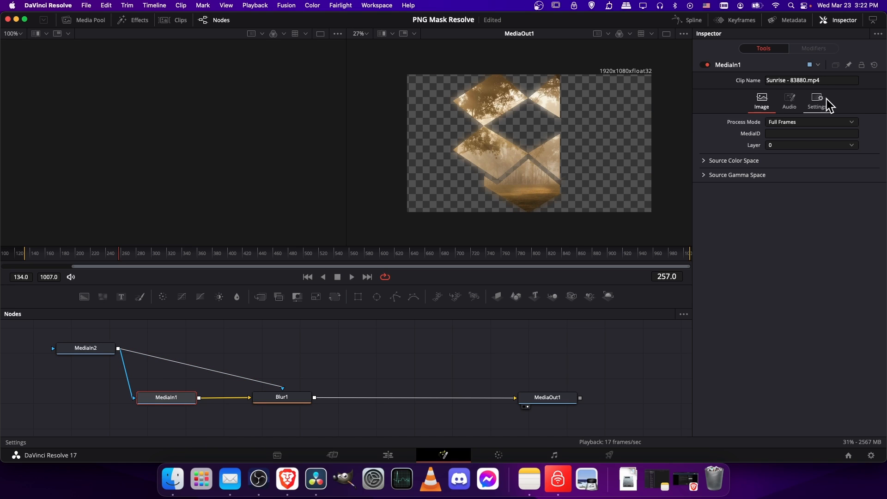
click(817, 98)
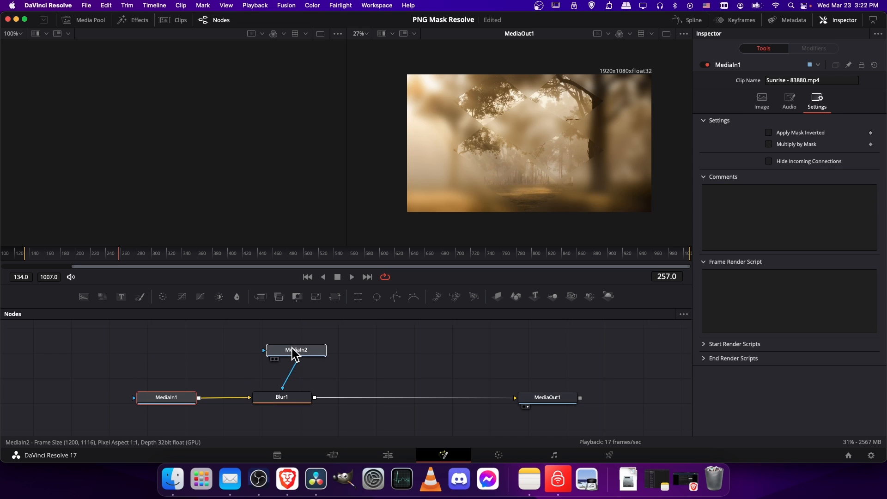
click(296, 349)
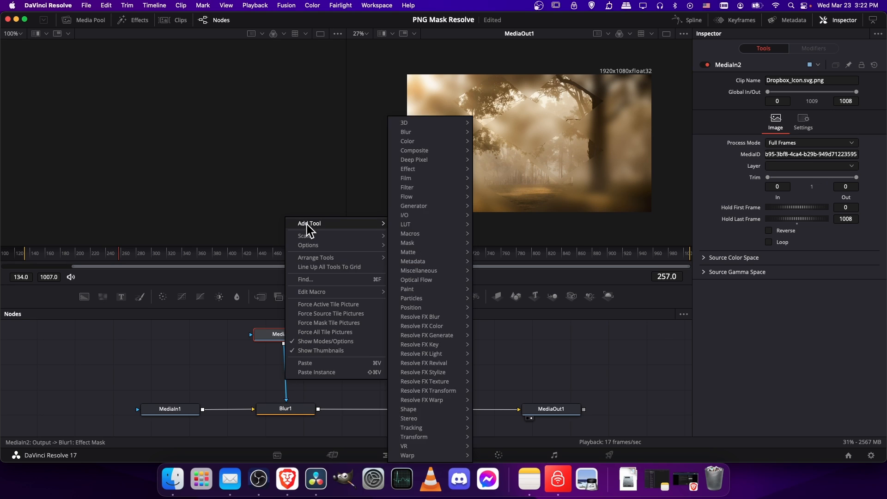
mouse_move(413, 436)
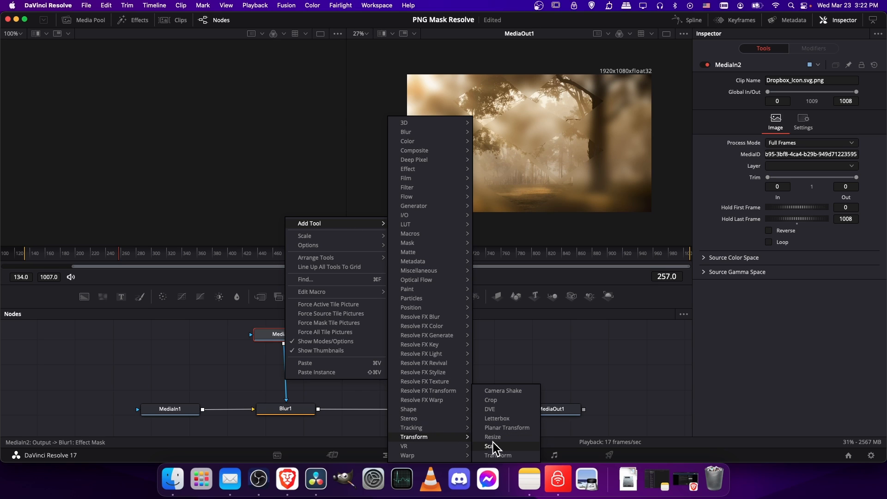
Add Transform1 between MediaIn2 and the mask, size 0.73, shifted down-right, then review on Blur1.
click(499, 450)
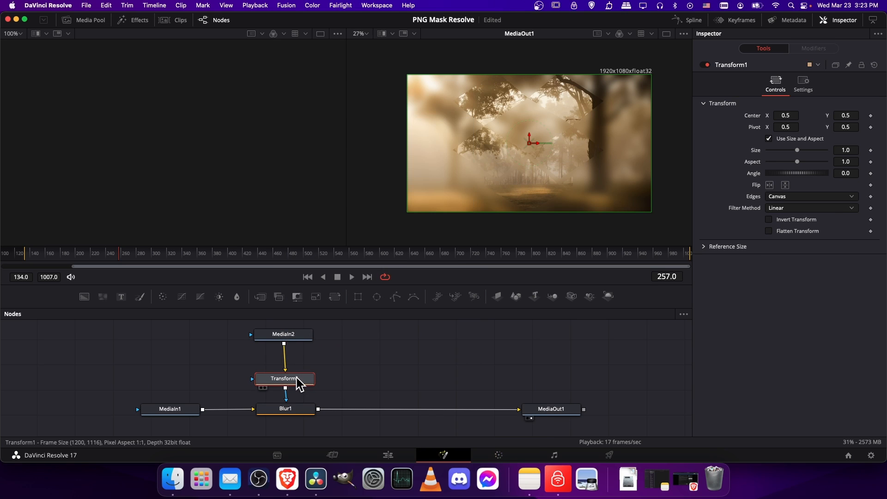
click(811, 195)
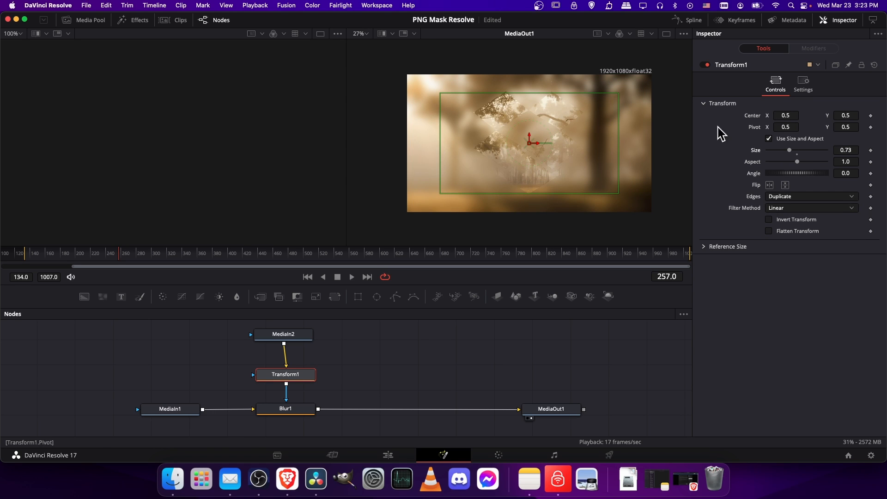
drag(529, 139, 510, 141)
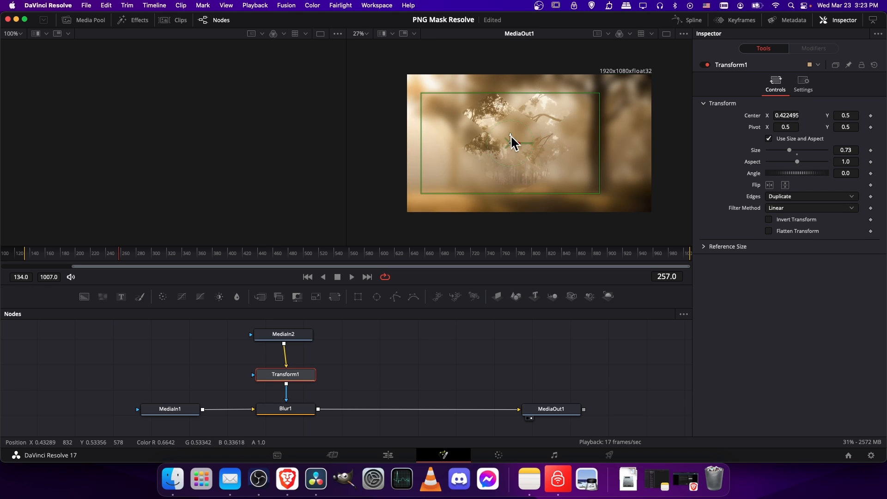
drag(511, 141, 581, 116)
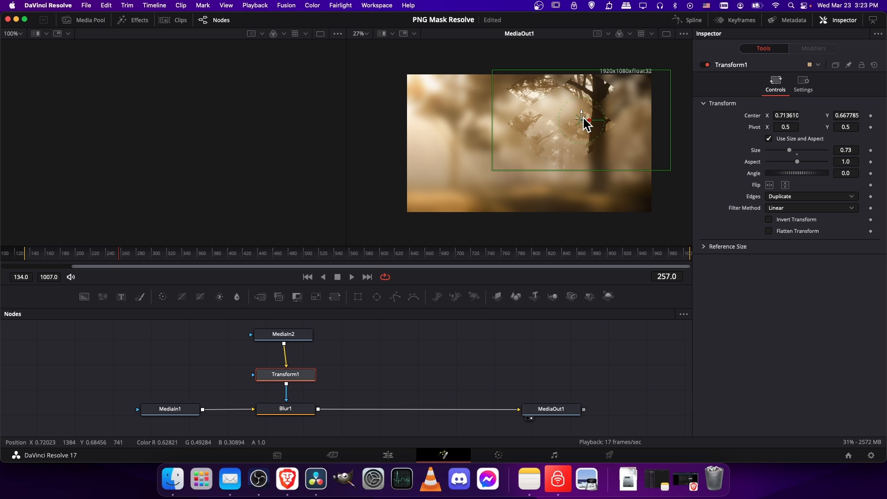
drag(581, 119, 581, 148)
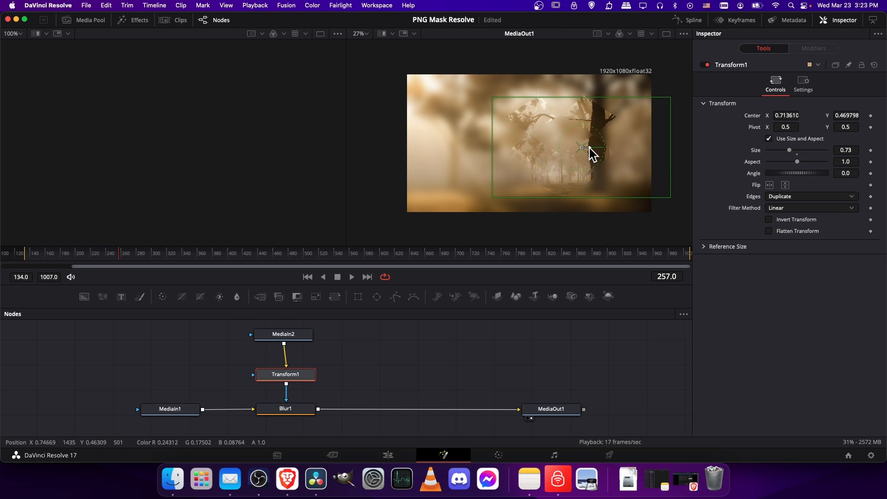
click(286, 409)
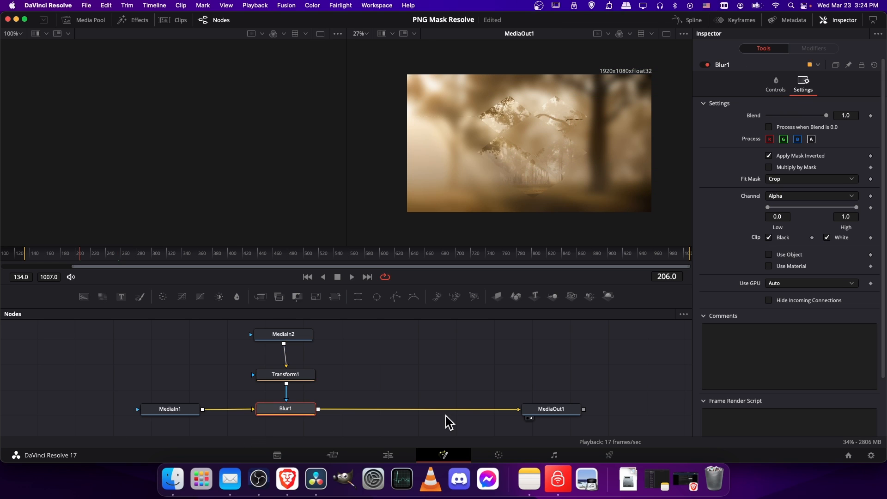